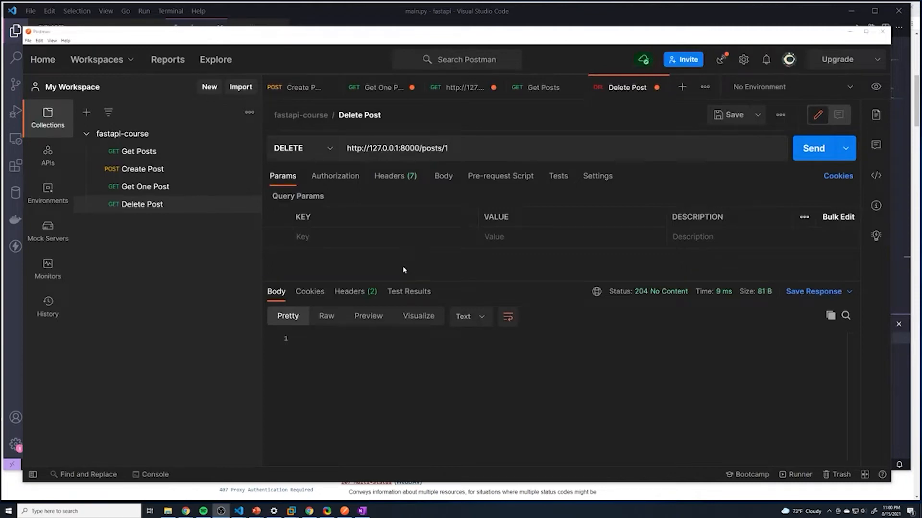
mouse_move(330, 263)
type("U")
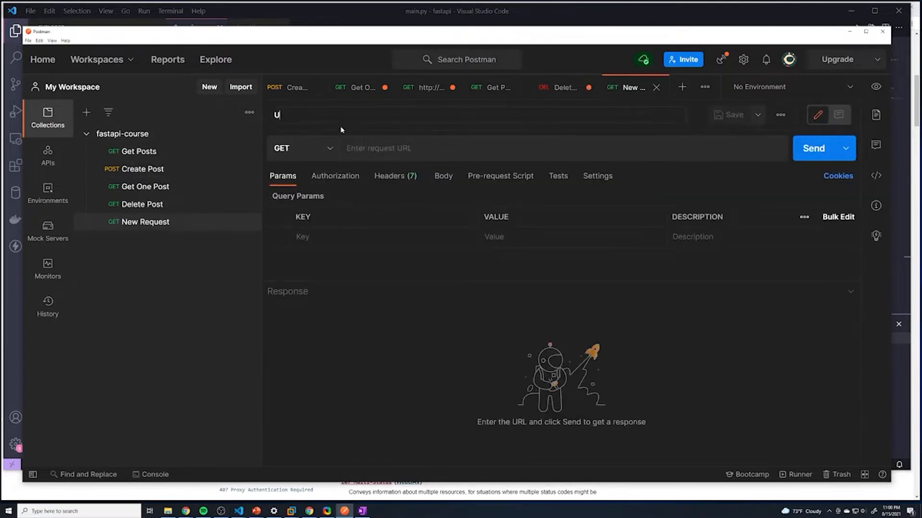
type("pdate Post")
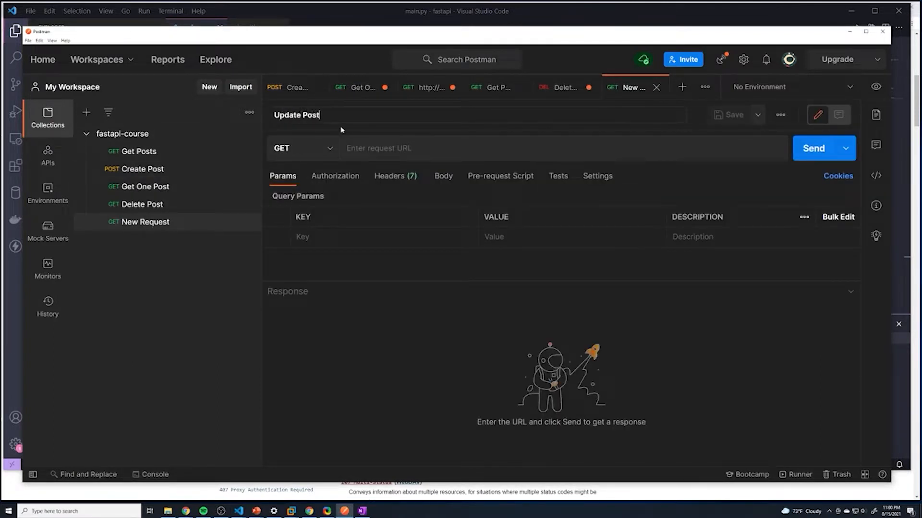
mouse_move(185, 232)
type("http://127.0.0.1:8000/posts/1")
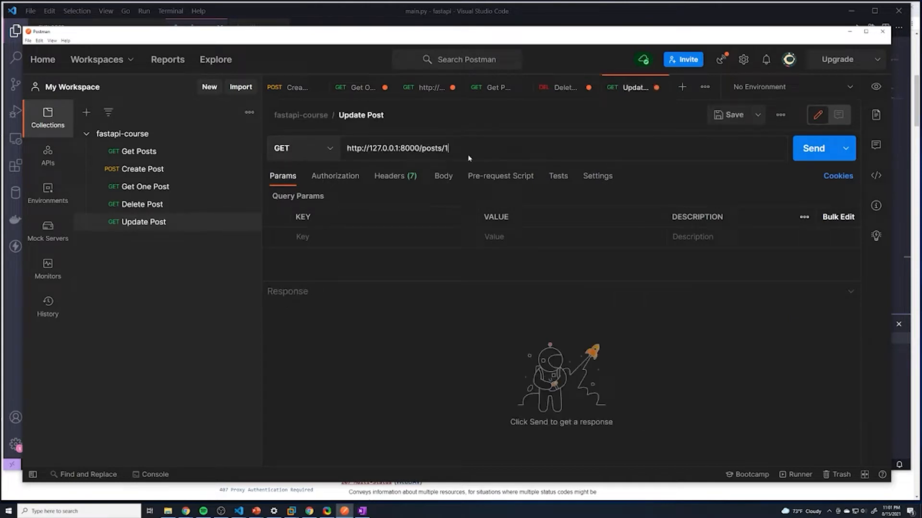
double_click(445, 148)
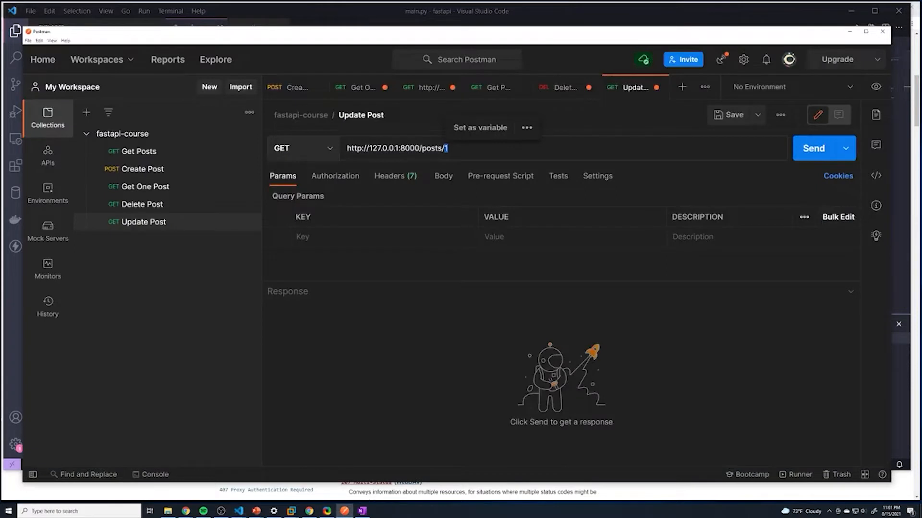
Give the Update Post request a raw JSON body containing "title": "updated title"
left_click(443, 175)
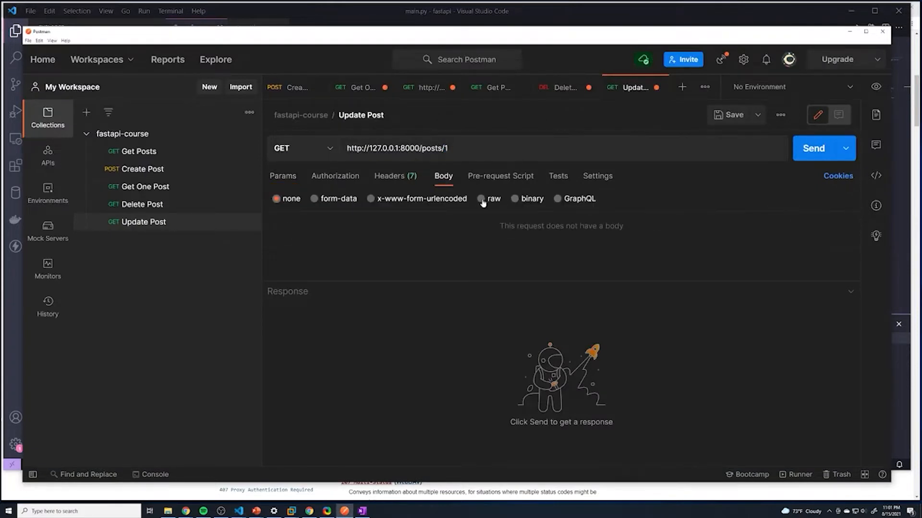
left_click(489, 198)
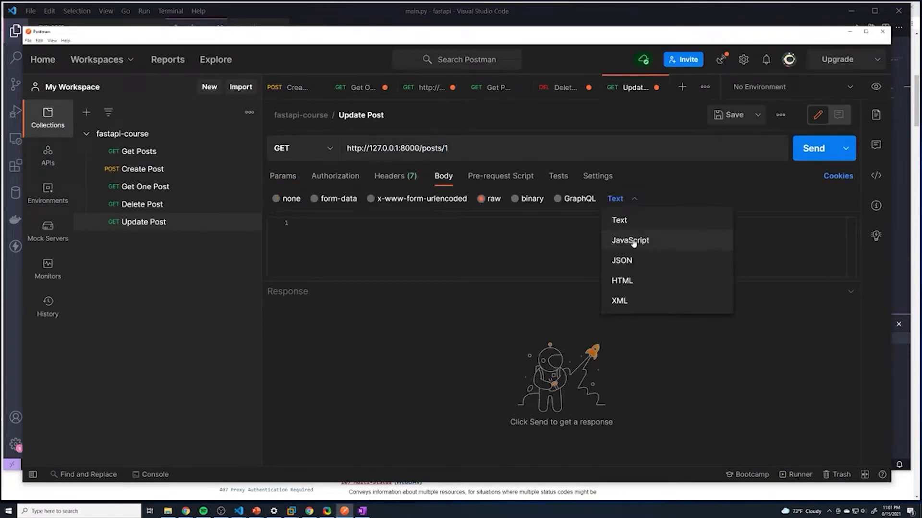
left_click(620, 260)
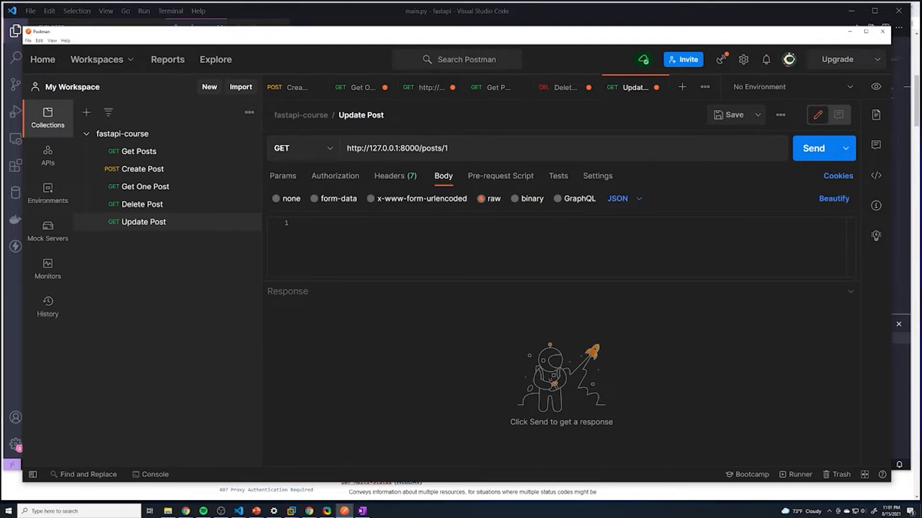
type("{")
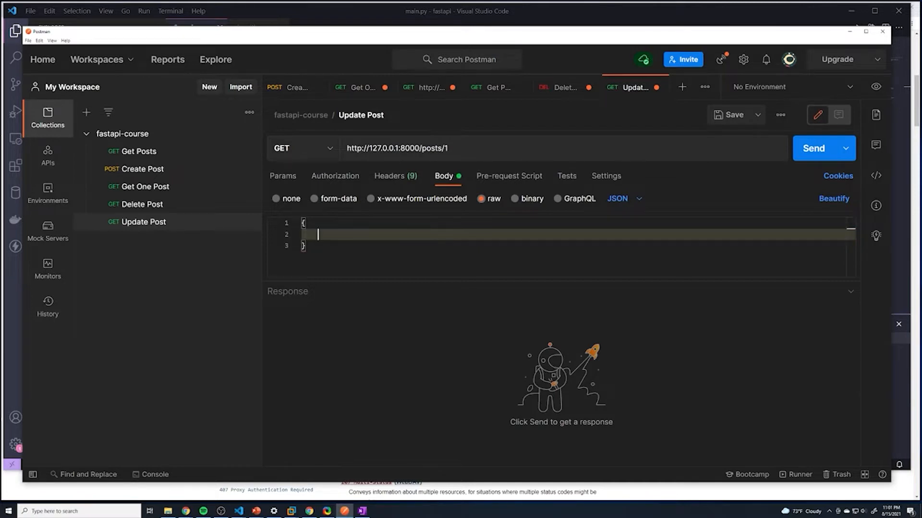
type("\"title\"")
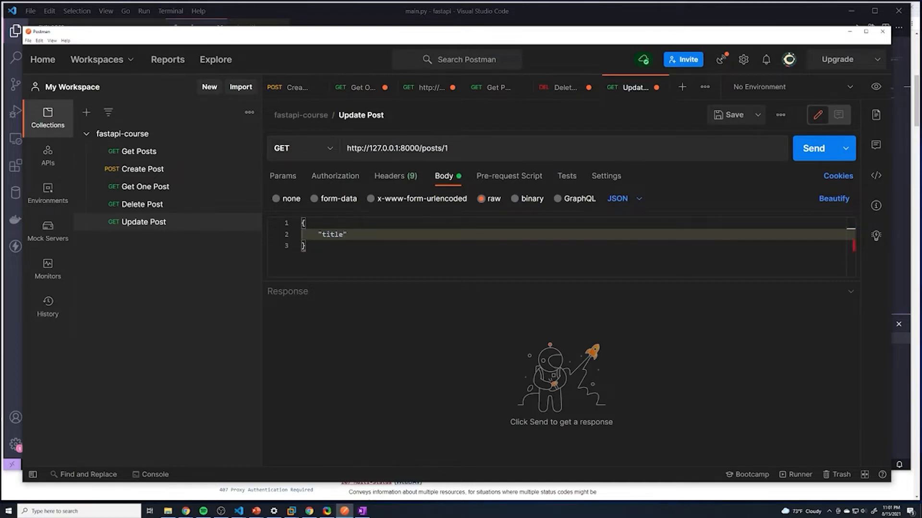
type(":")
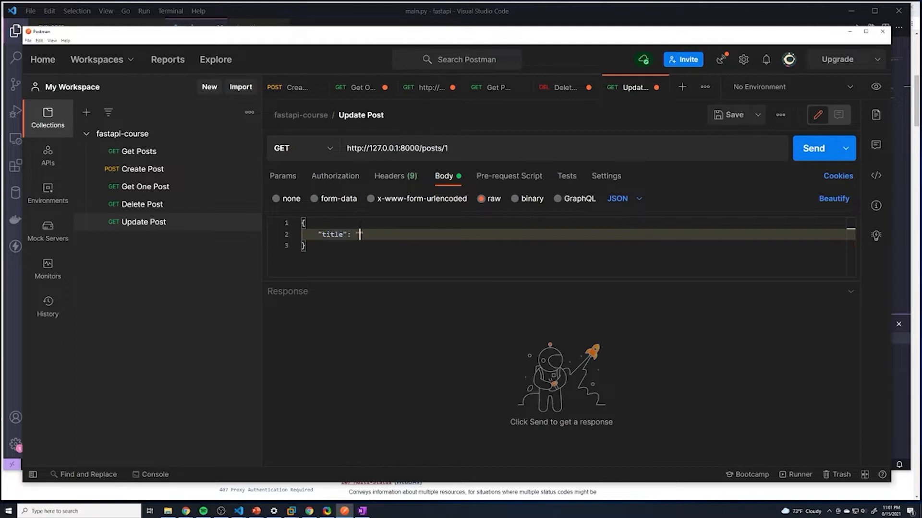
type("\"updated title\"")
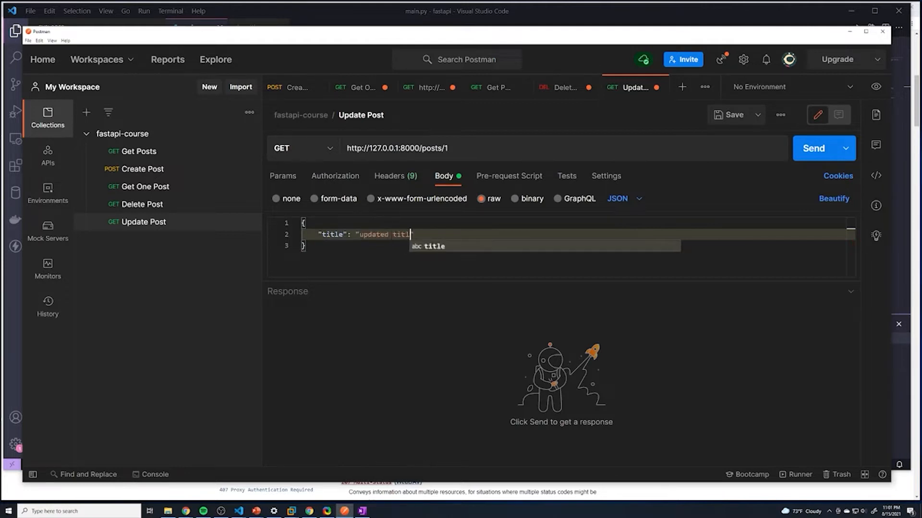
type("e\"")
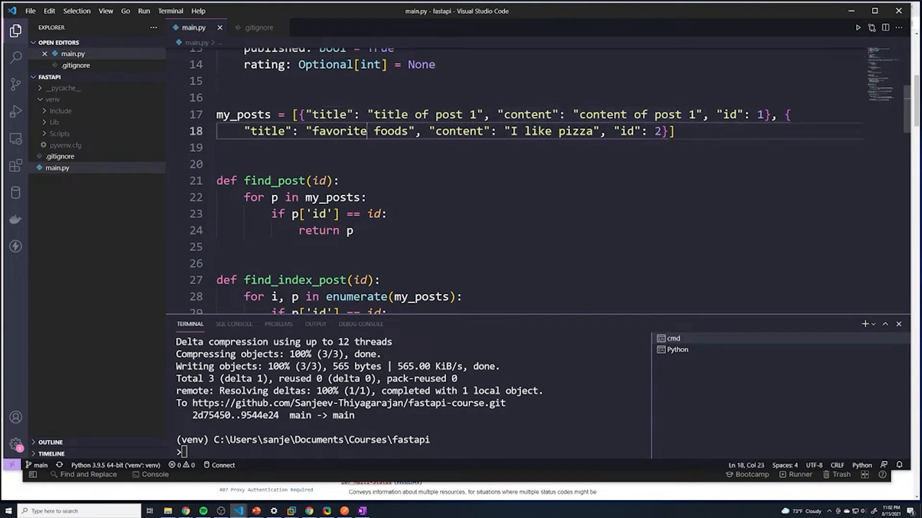
Review the my_posts list in main.py, where post 1 has title 'title of post 1'
left_click_drag(311, 114, 483, 115)
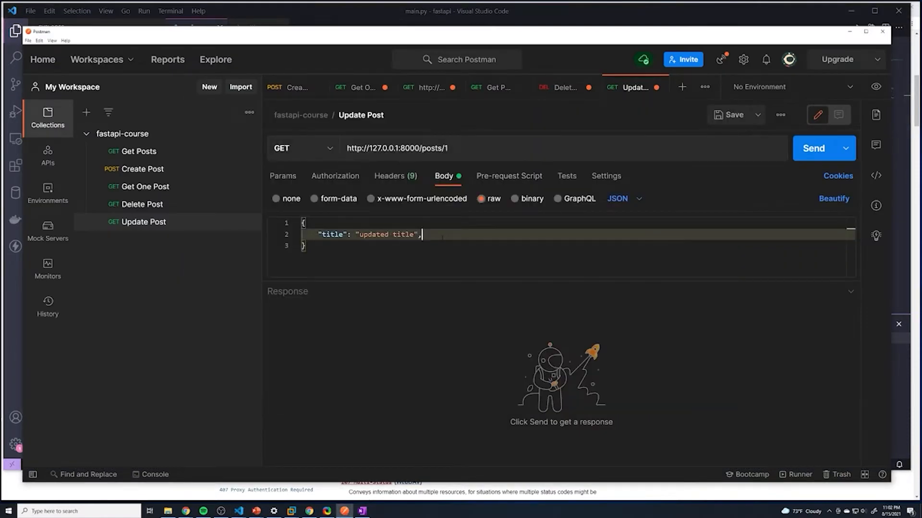
Add "content": "content of post 1" to the JSON body and switch the method to PUT
type("\"content\": \"content of post 1\"")
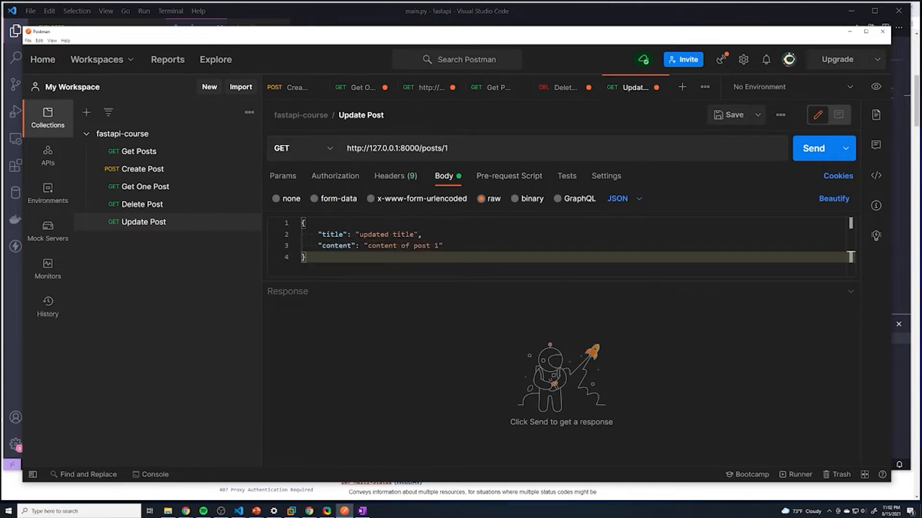
left_click(302, 148)
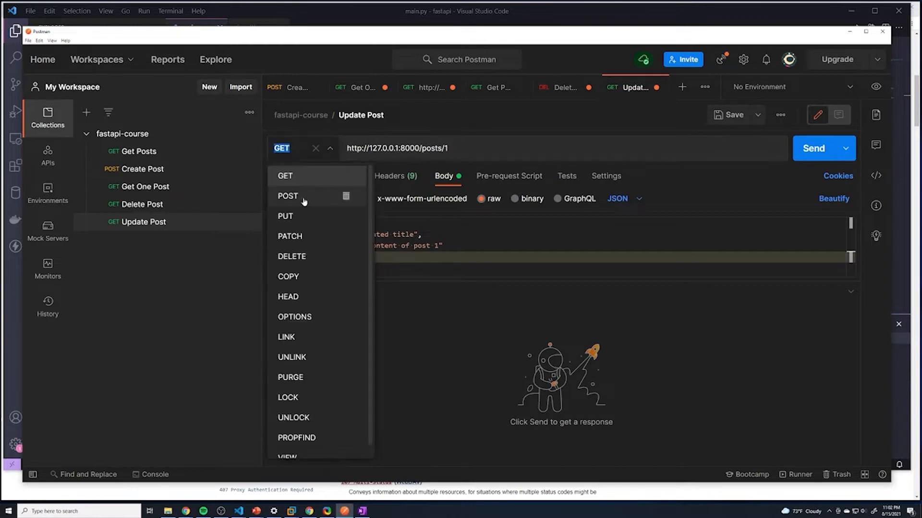
left_click(285, 216)
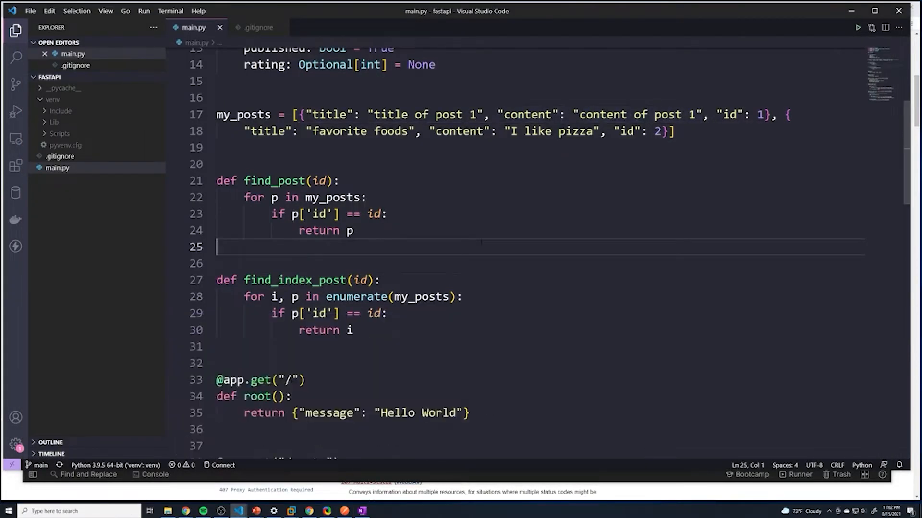
scroll("down", 3)
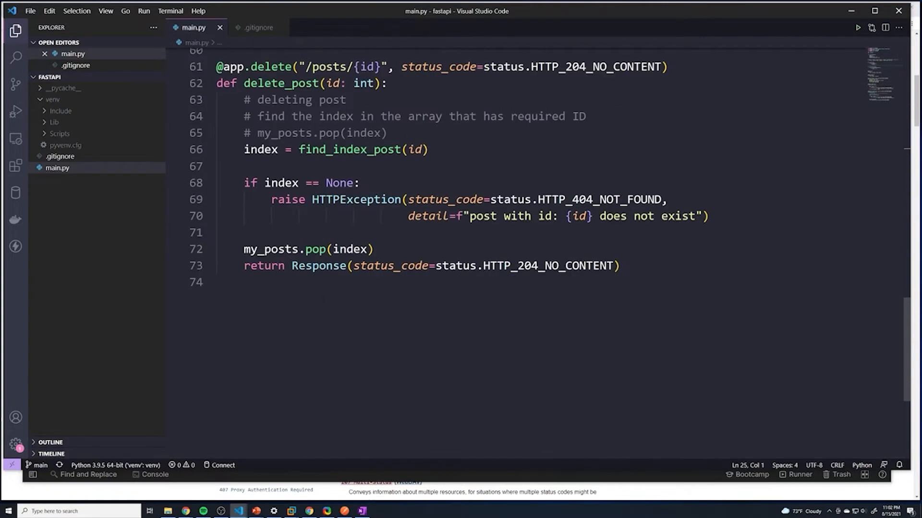
type("@")
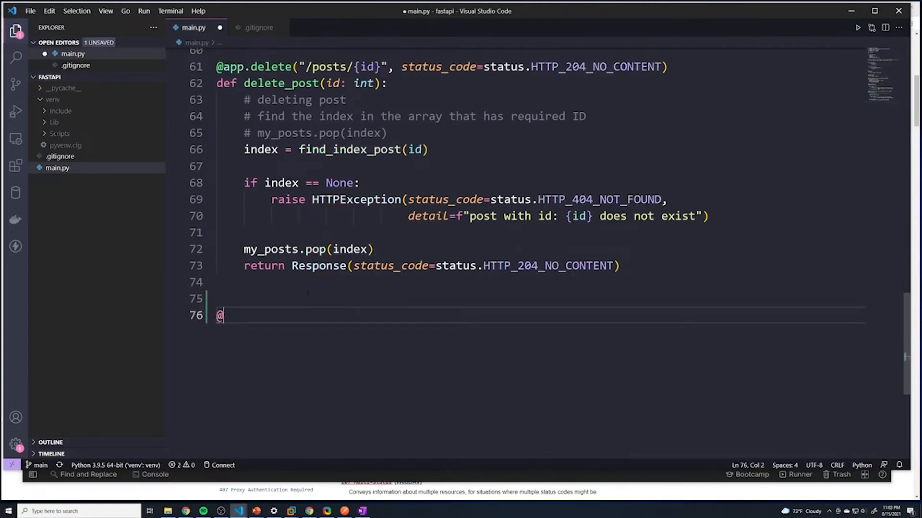
type("app.put")
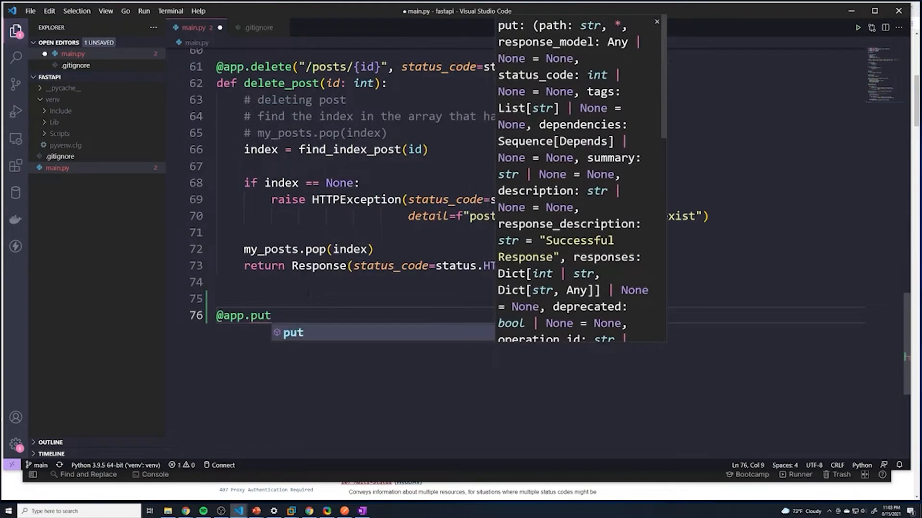
type("(\"/\")")
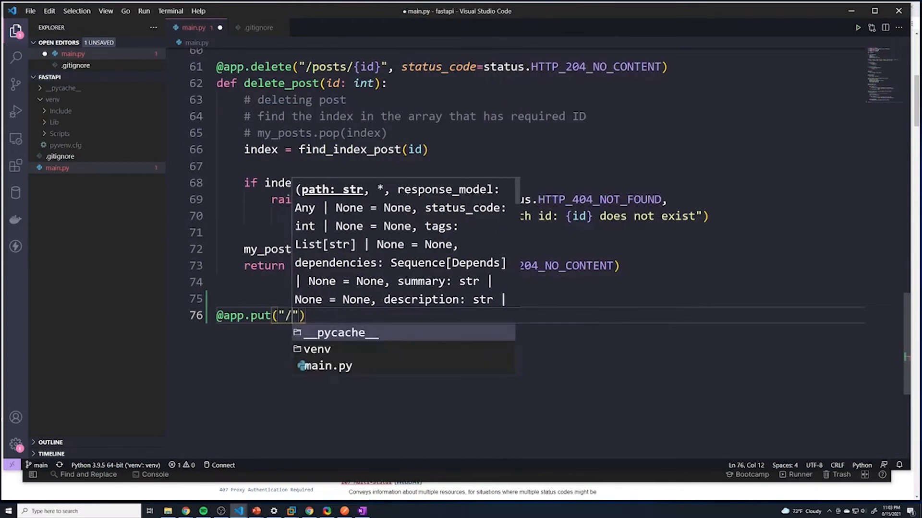
type("posts/{id}")
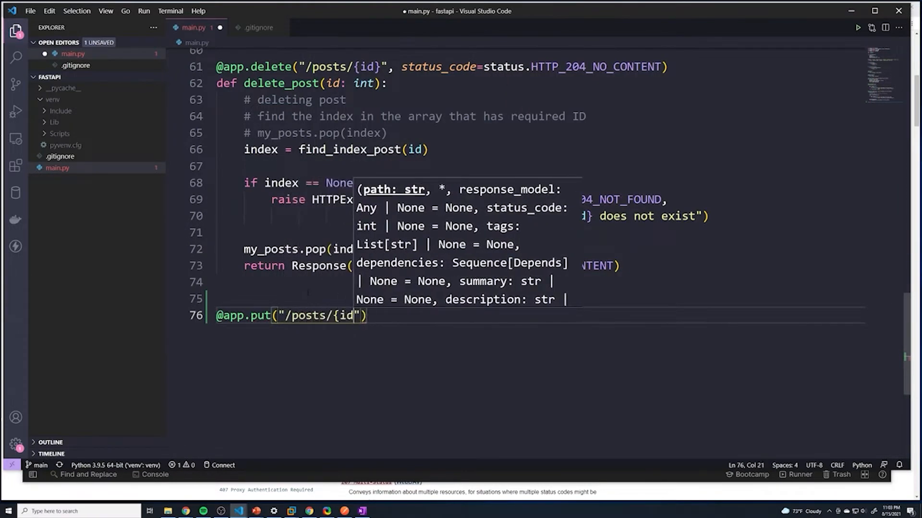
type("}")
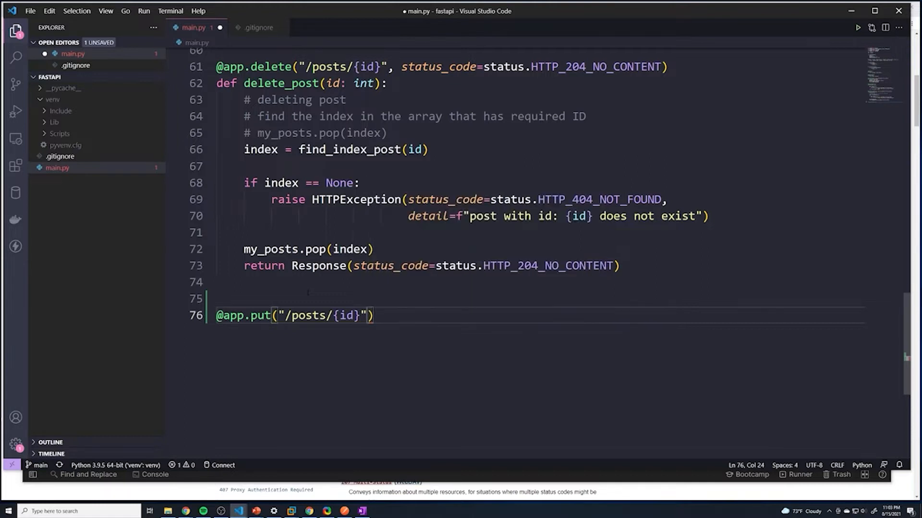
type("def update_")
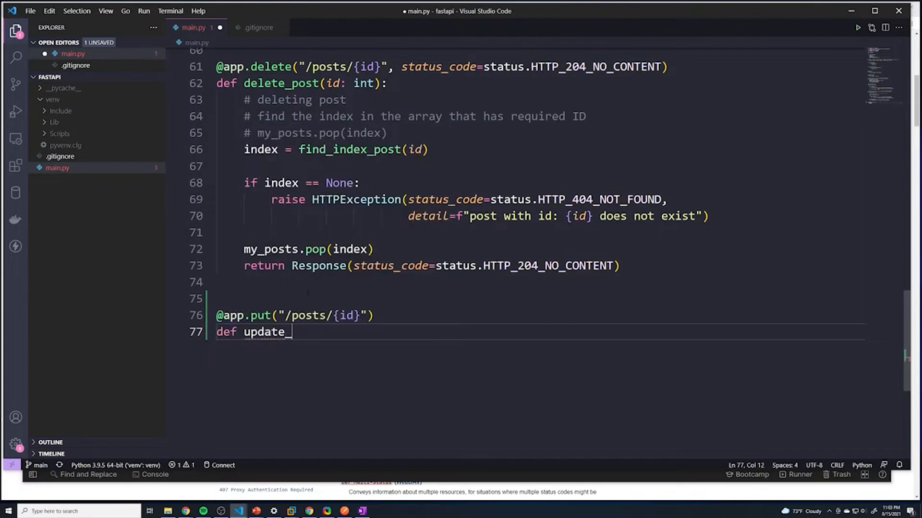
type("post()")
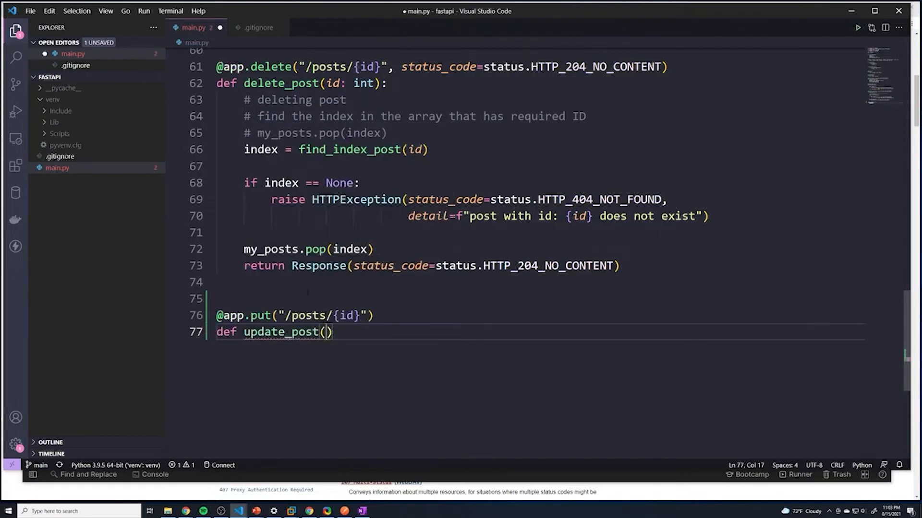
type("i")
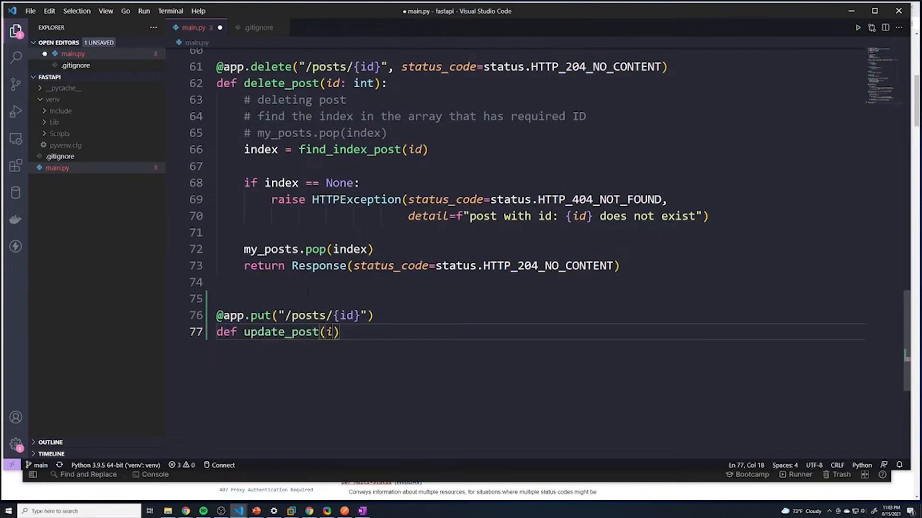
type("d:")
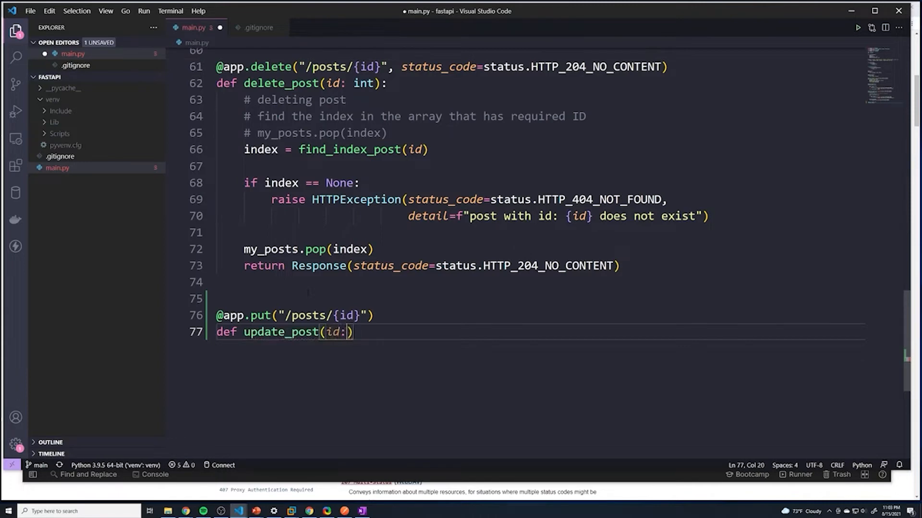
type("int")
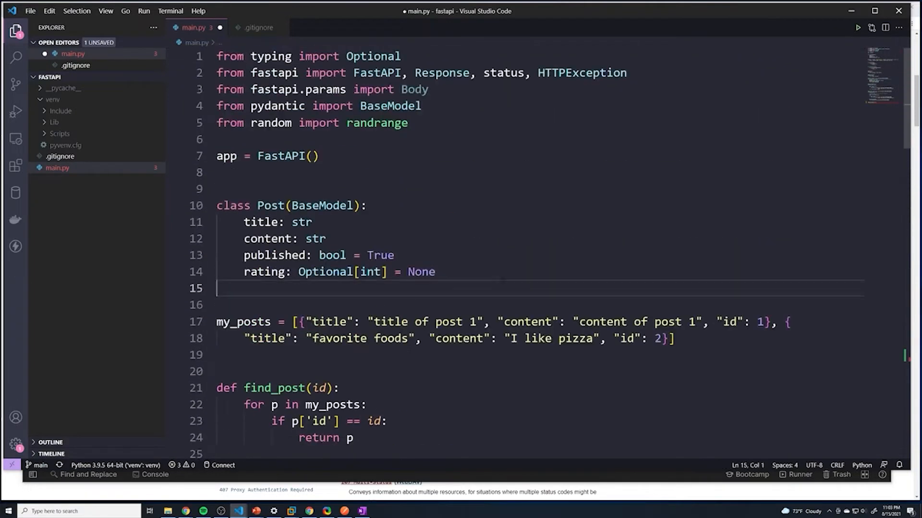
type("class U")
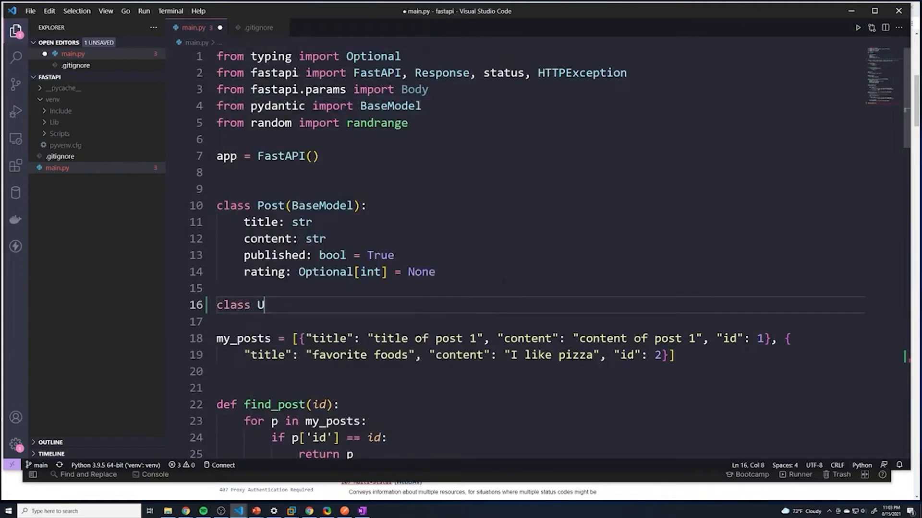
type("pdatePost")
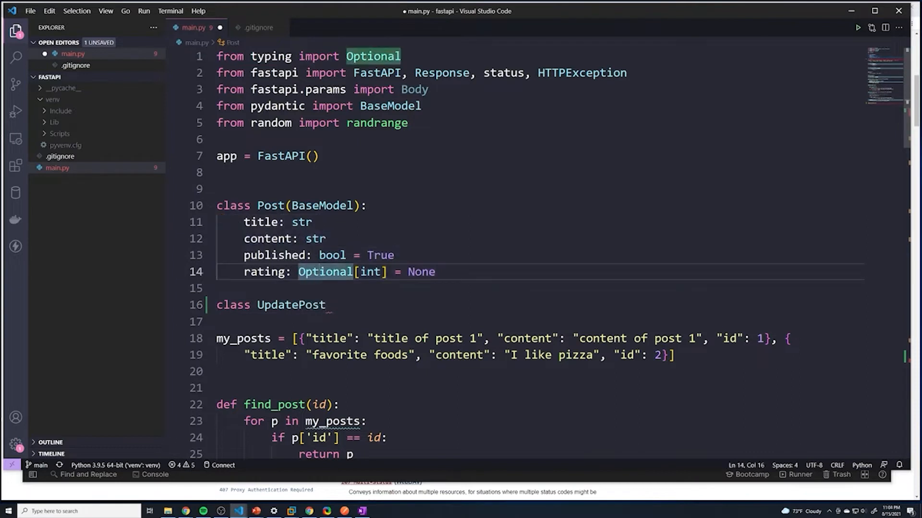
double_click(268, 239)
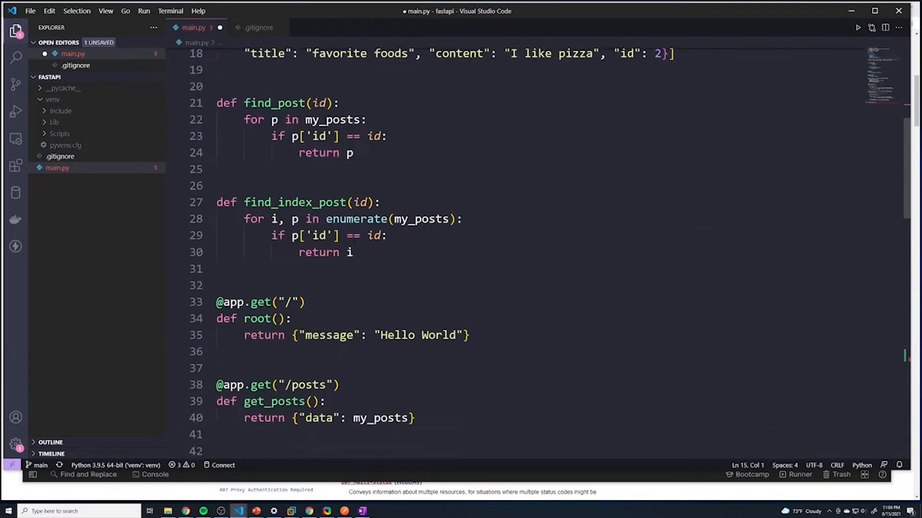
Add a post: Post parameter to update_post, print(post), and return {'message': "updated post"}
scroll("down", 3)
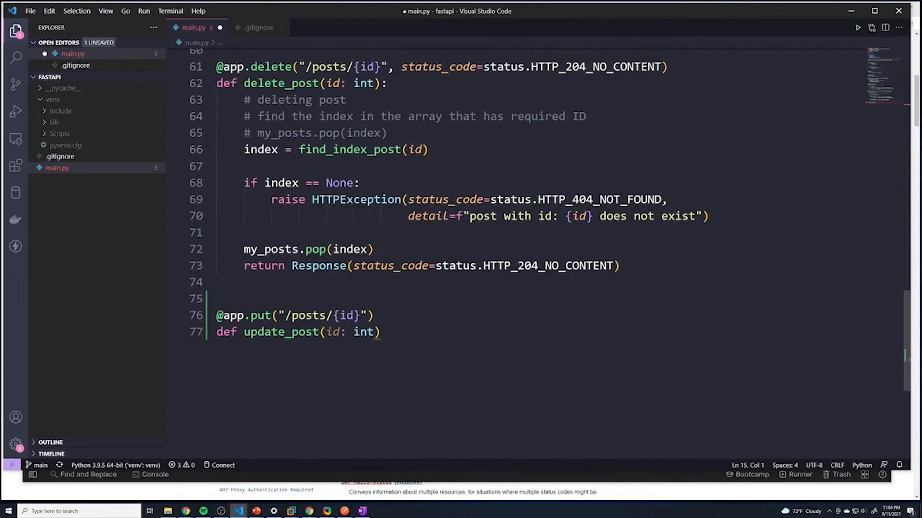
type(", p")
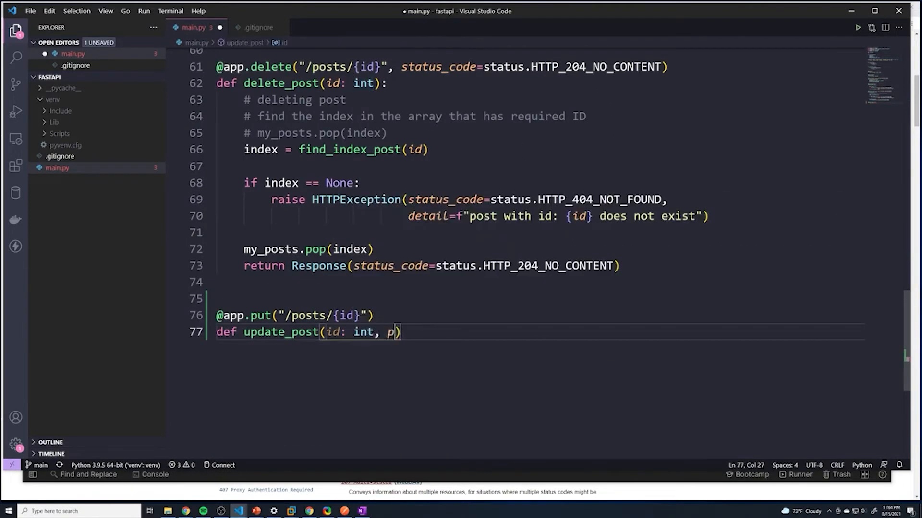
type("ost: Post")
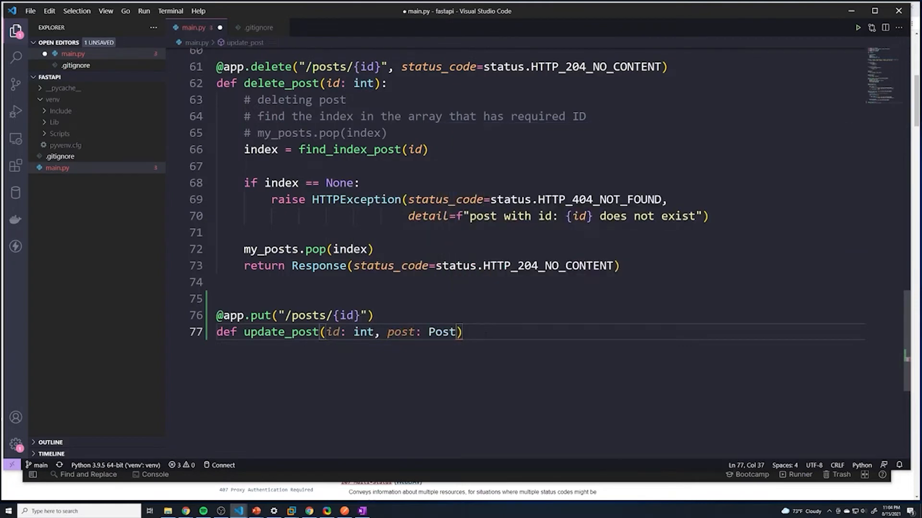
type(":")
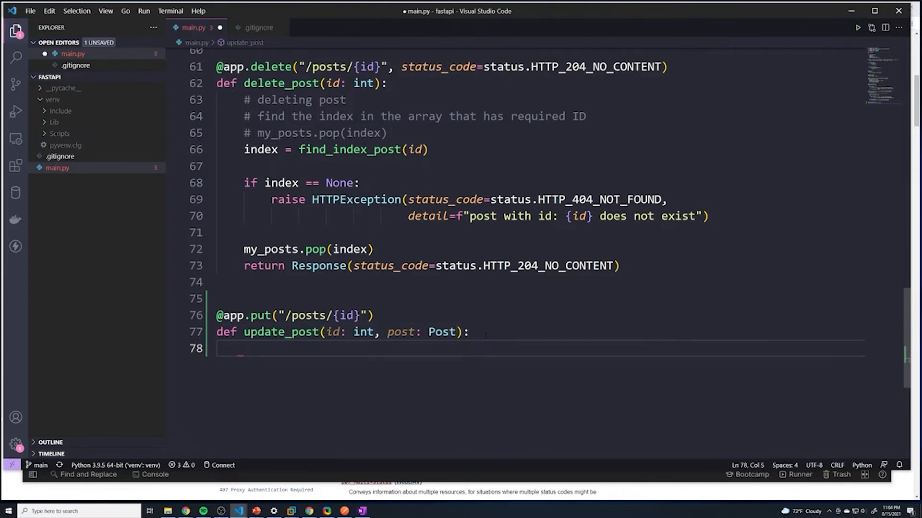
type("return")
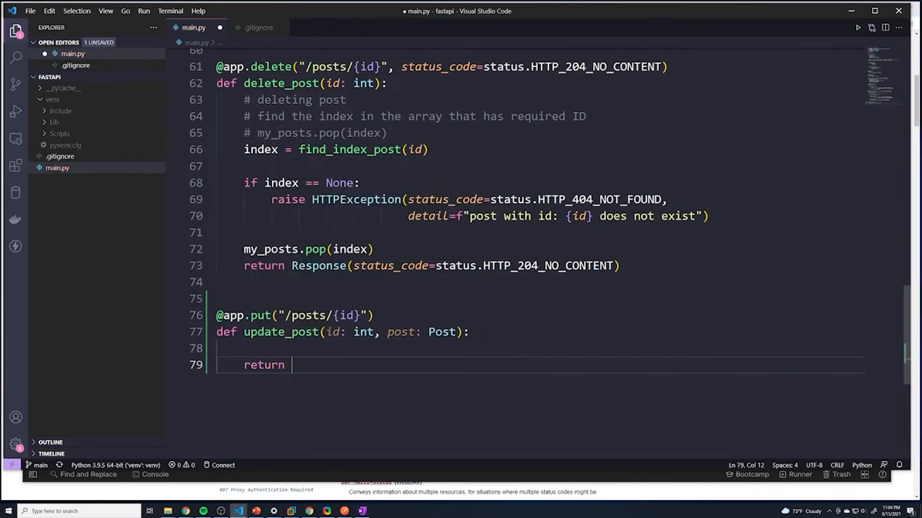
type("{'m'}")
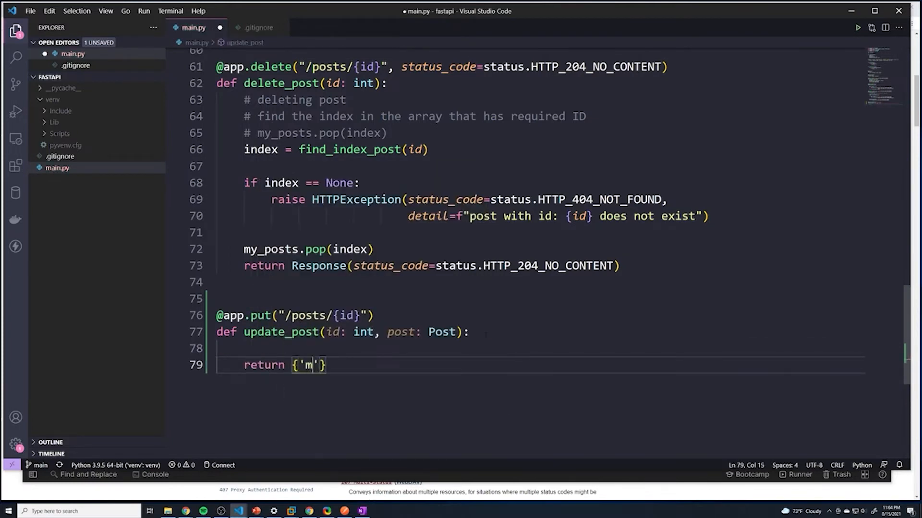
type("essage': \"")
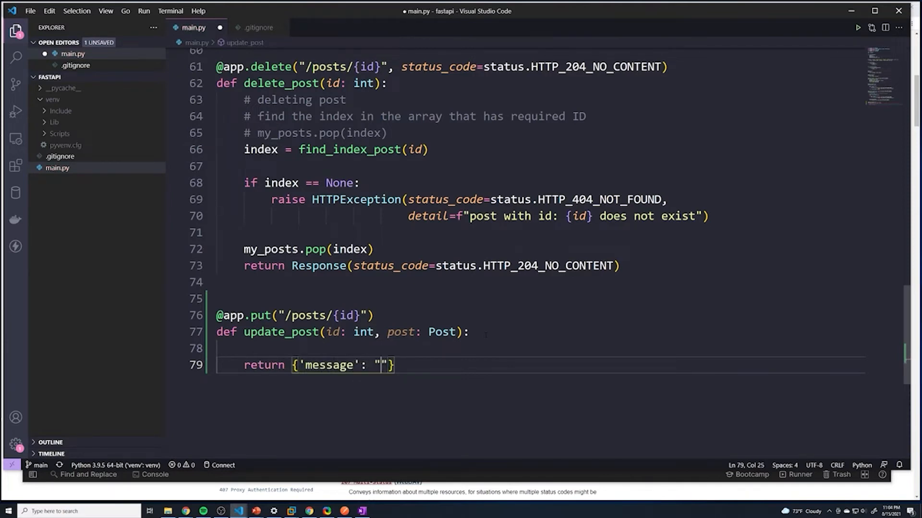
type("updated post")
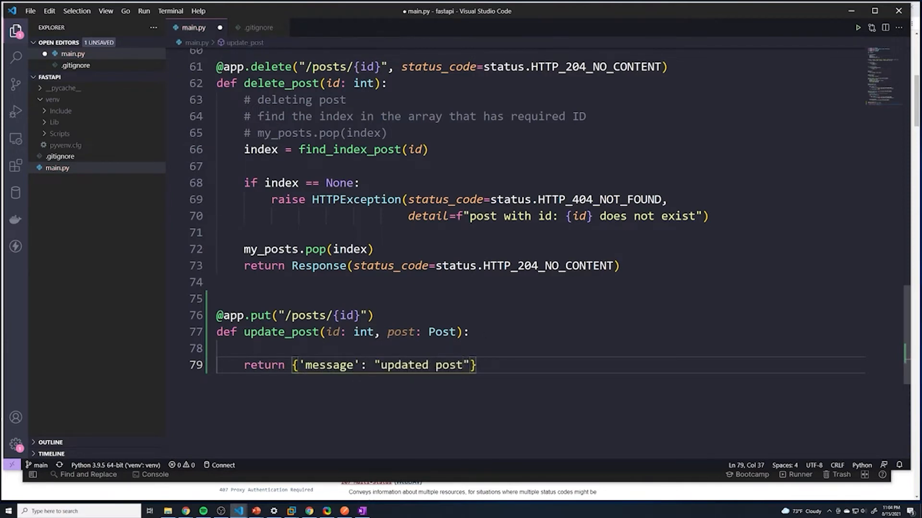
type("print")
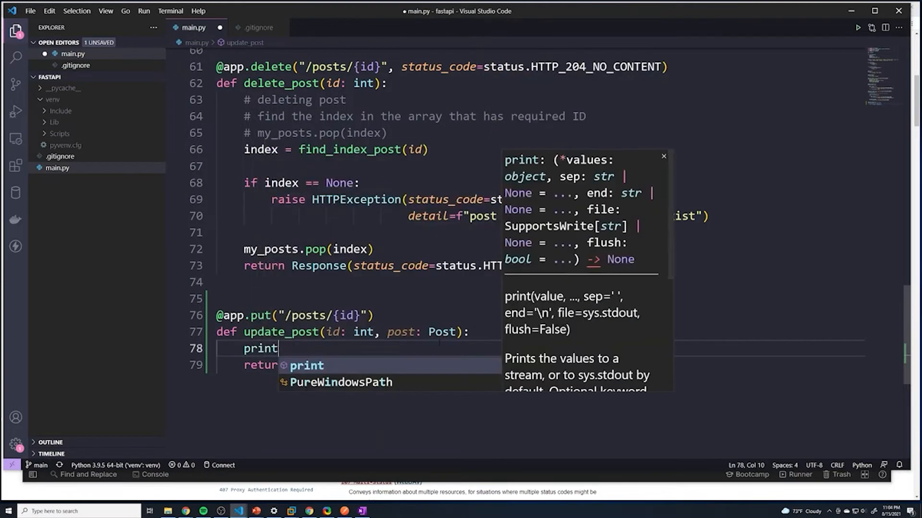
type("(post")
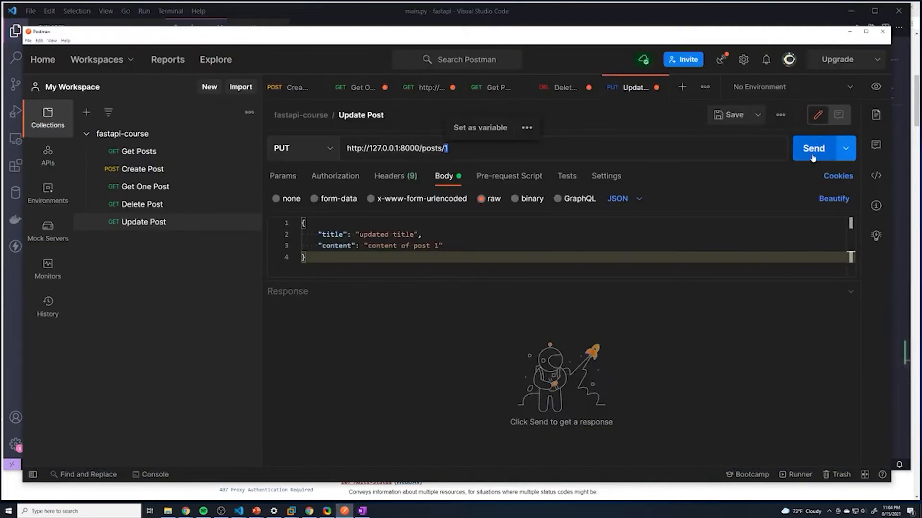
left_click(814, 148)
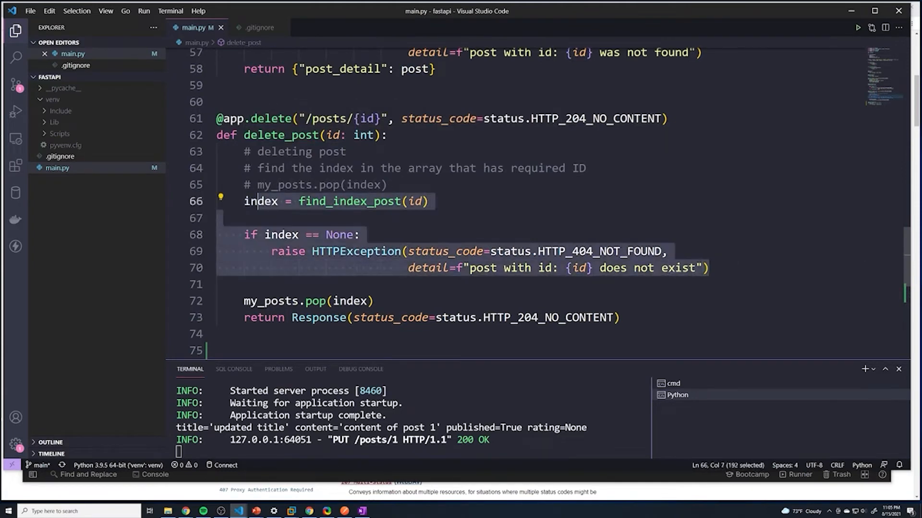
Reuse delete_post's index lookup and 404 check in update_post and add post_dict = post.dict()
double_click(260, 201)
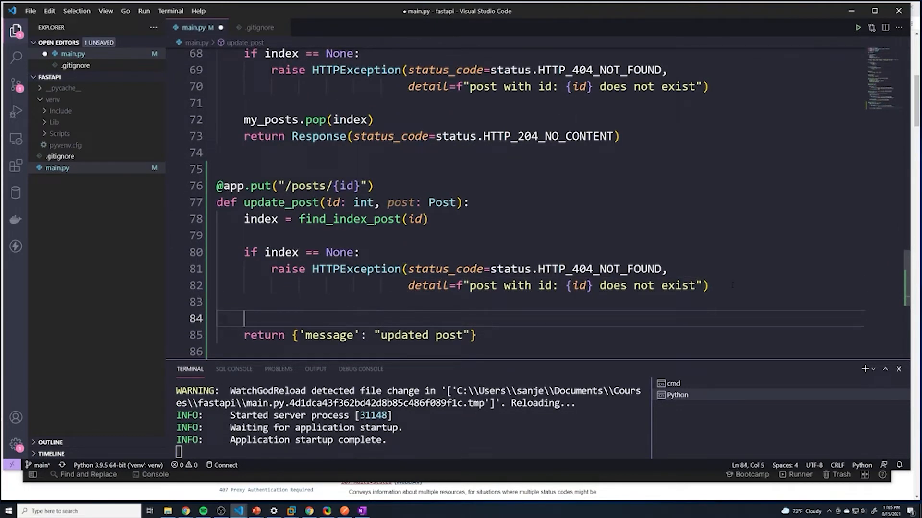
type("post_dict")
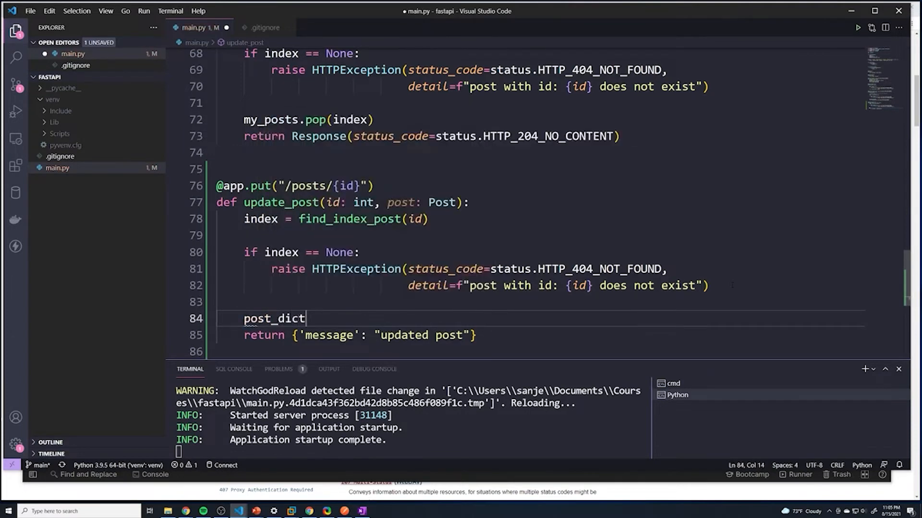
type("= post.dict(")
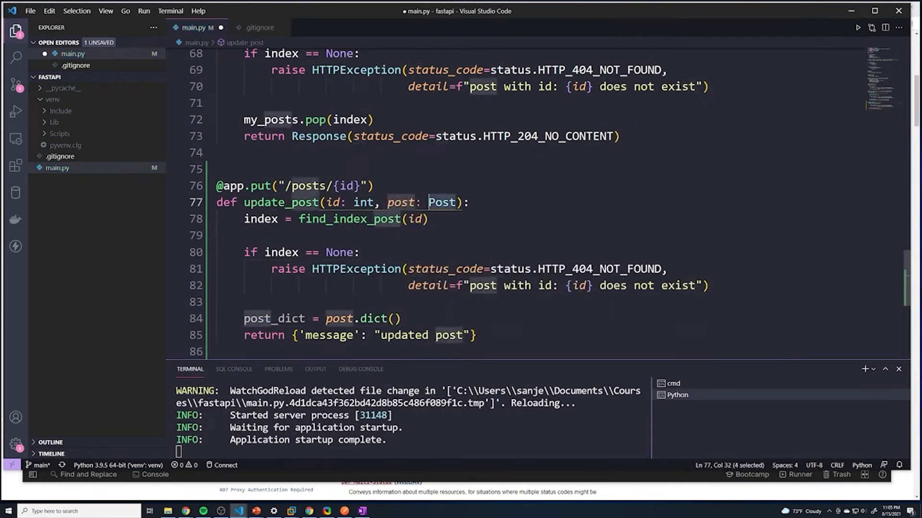
double_click(401, 202)
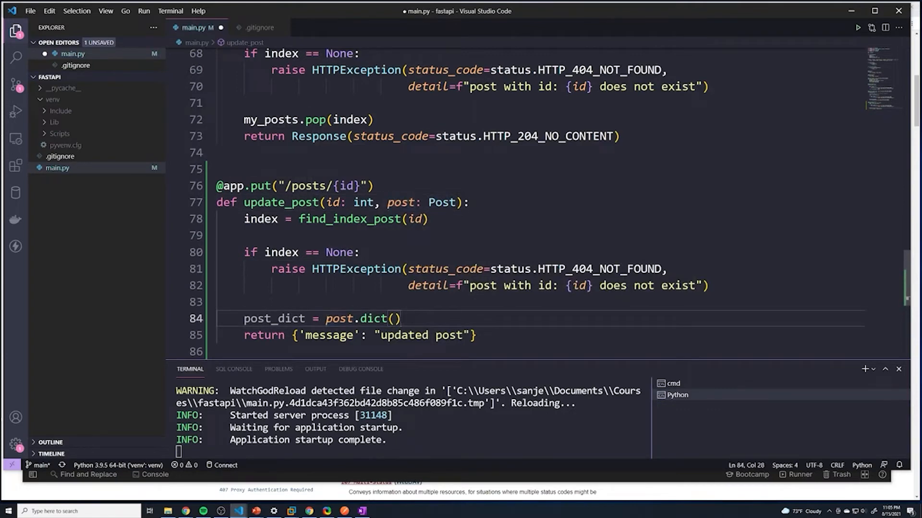
Set post_dict's id to the path id on a new line
key("Enter")
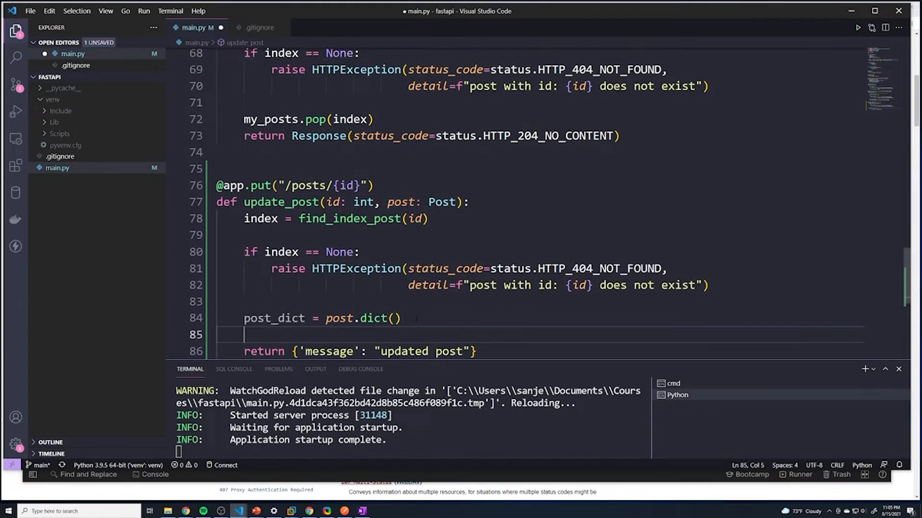
type("post_dict['")
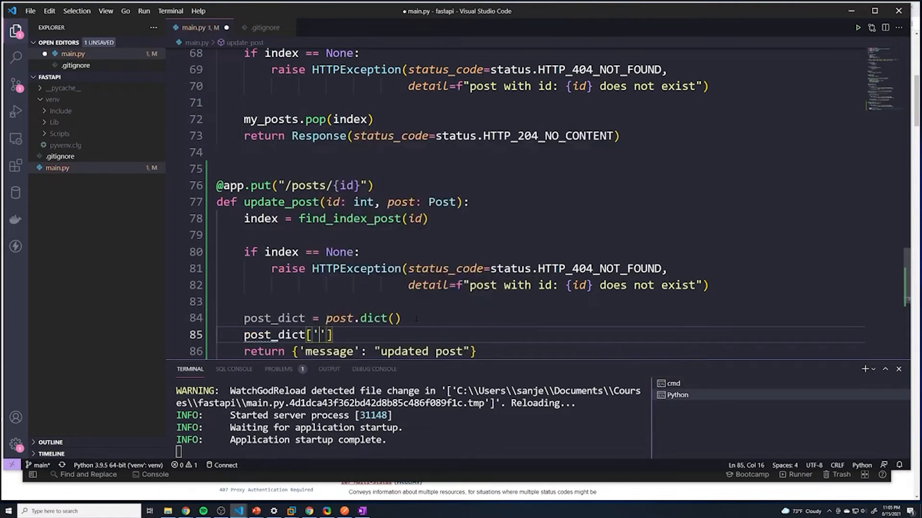
type("id")
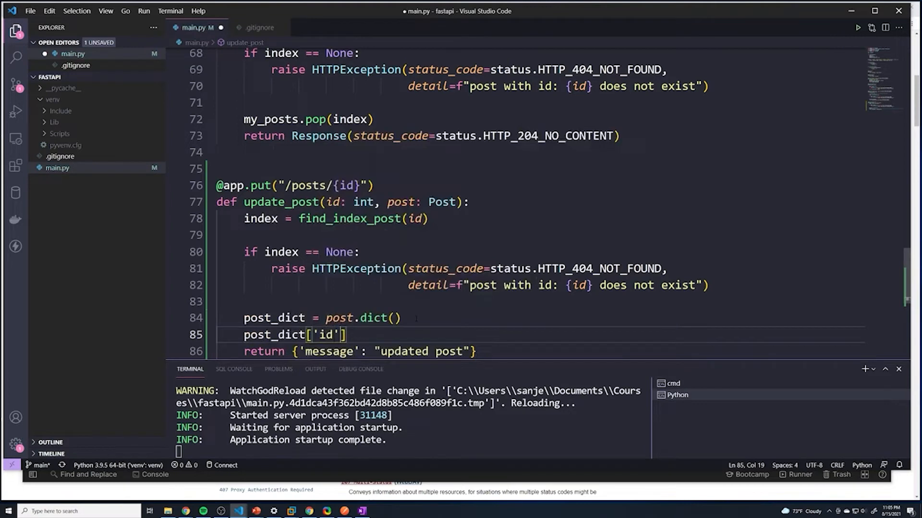
type("= id")
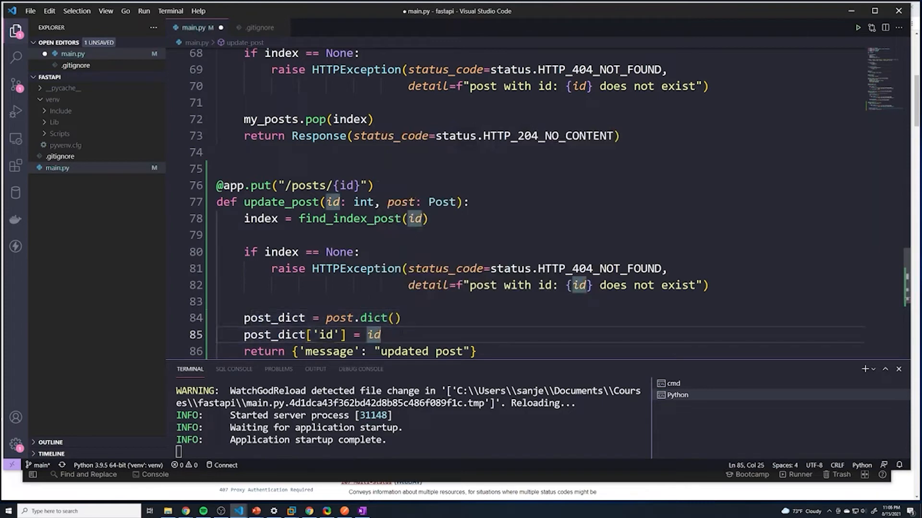
Assign my_posts[index] = post_dict and return {"data": post_dict}
type("my_")
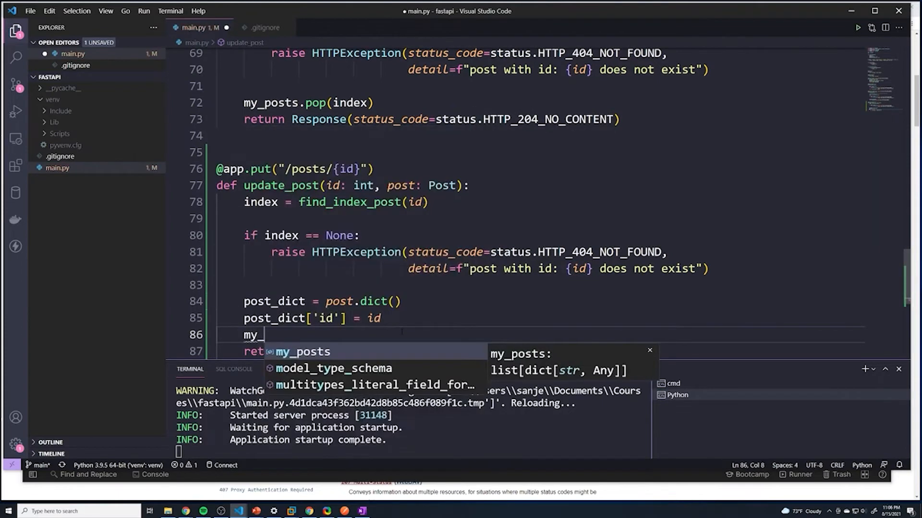
type("pos")
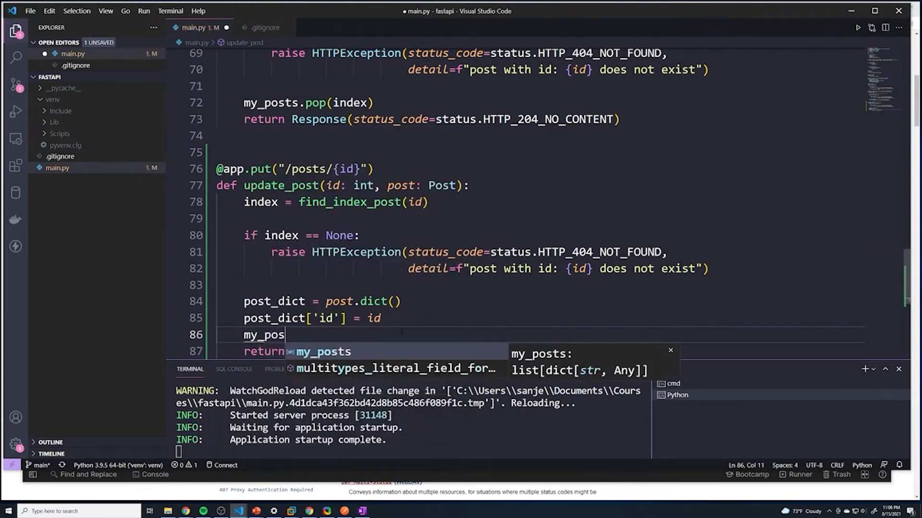
type("ts")
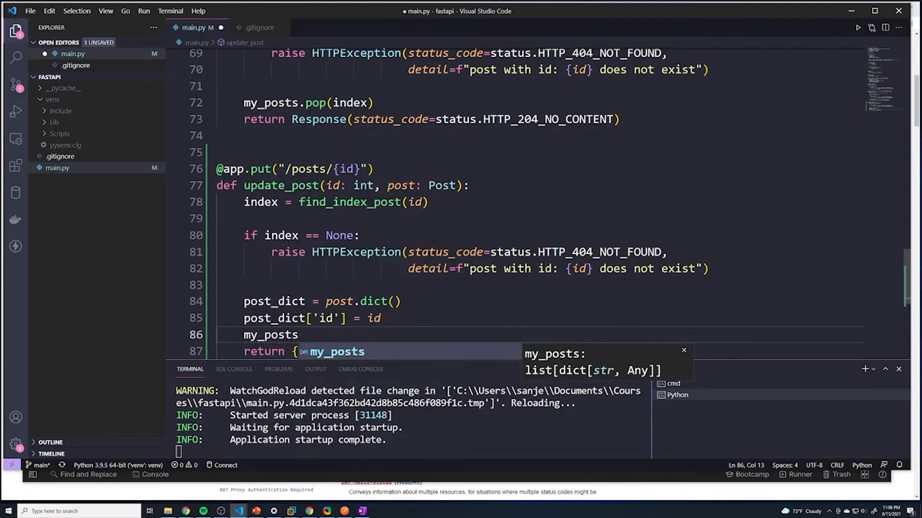
type("[ind")
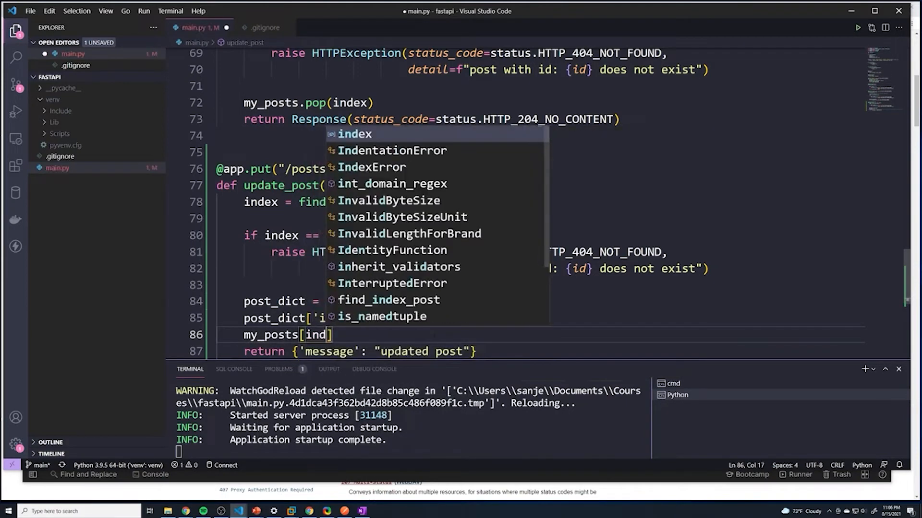
type("ex")
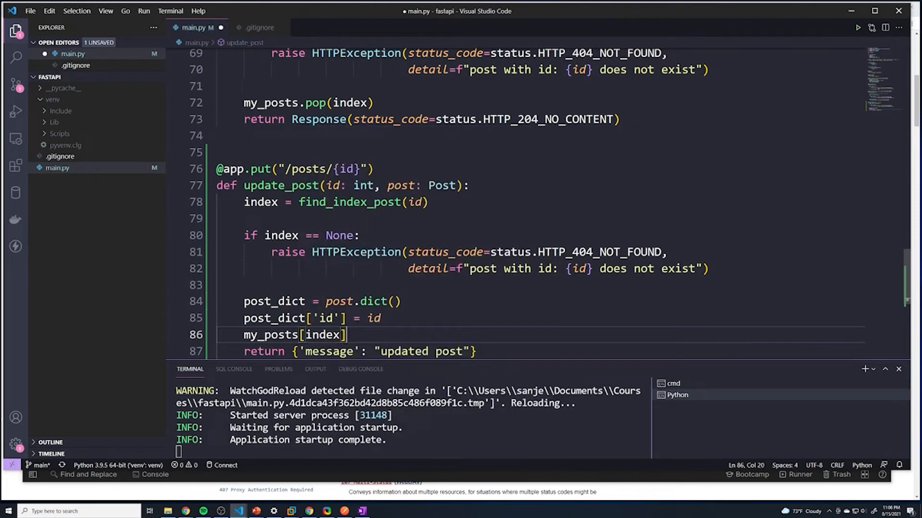
type("= post_dict")
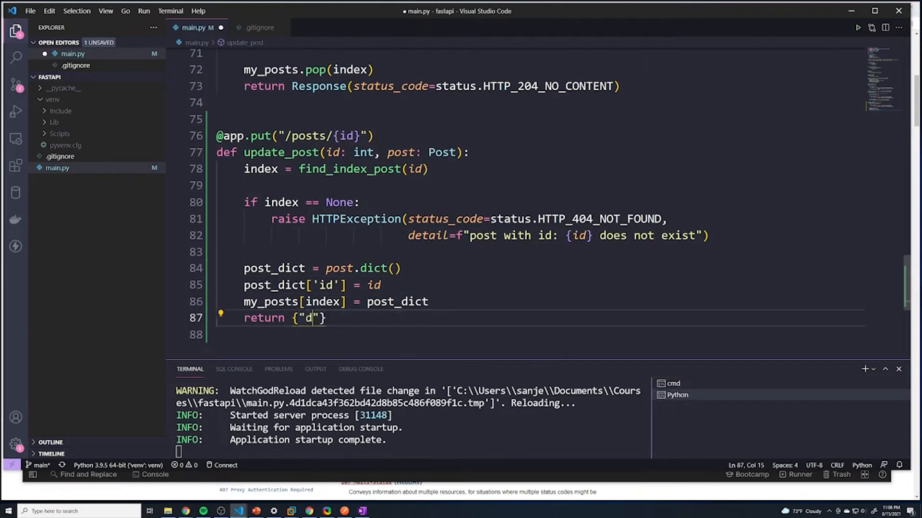
type("ata\":")
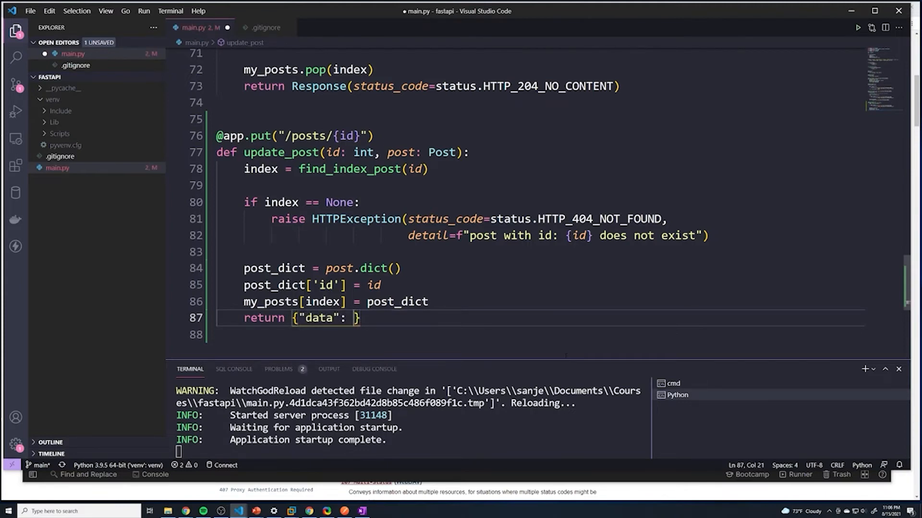
type("post_dict")
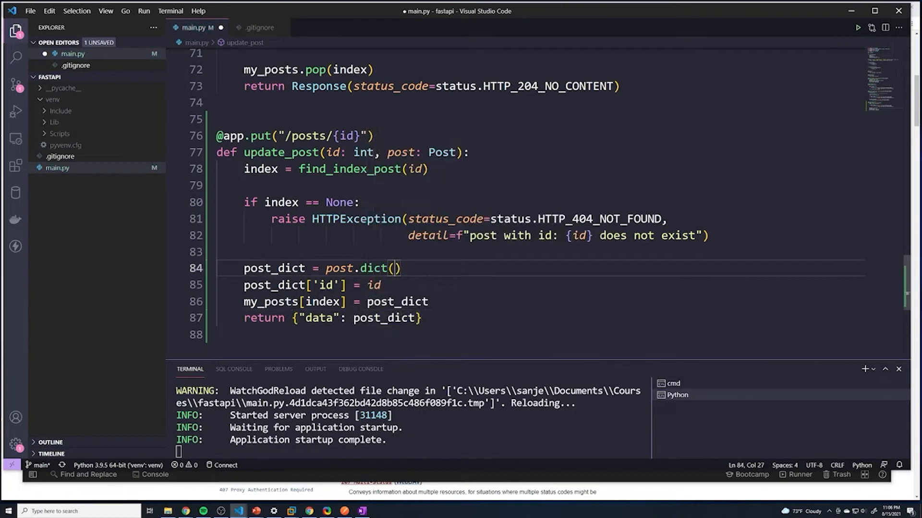
Check where index is used, scroll through main.py, then return to Postman's Get Posts request
double_click(260, 169)
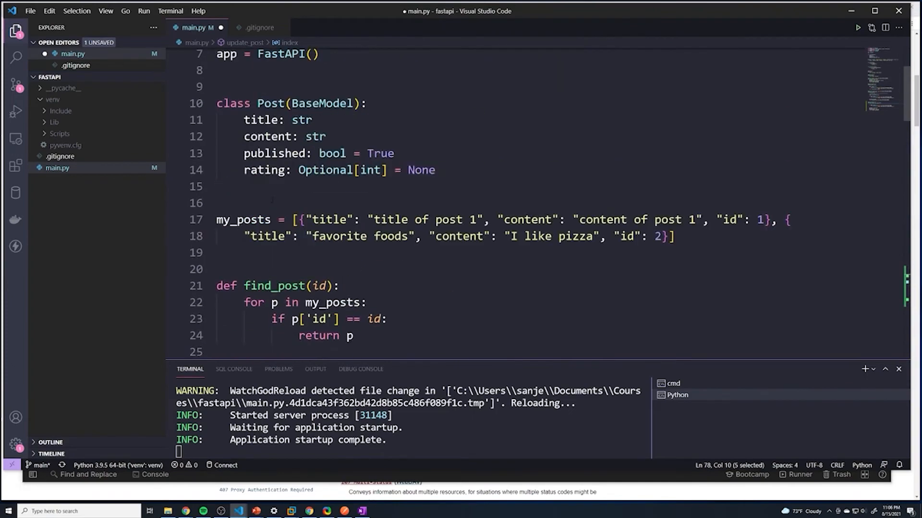
scroll("down", 3)
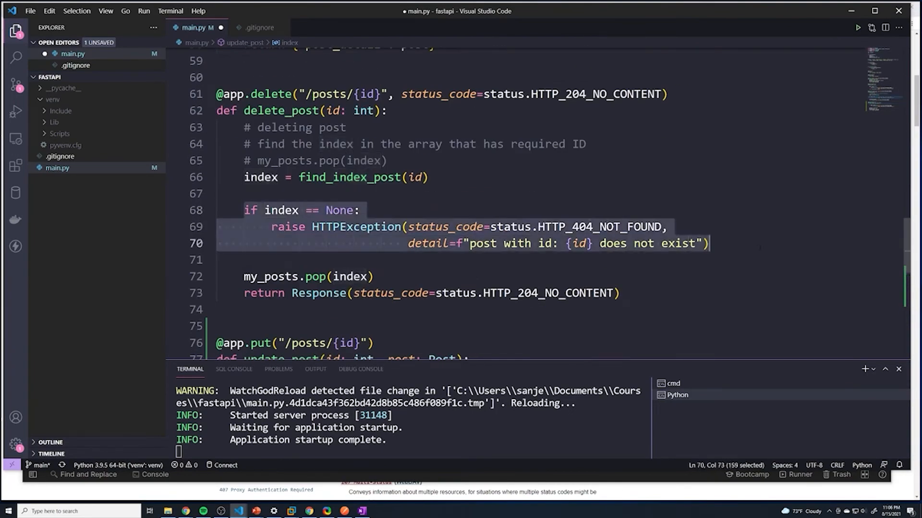
scroll("down", 3)
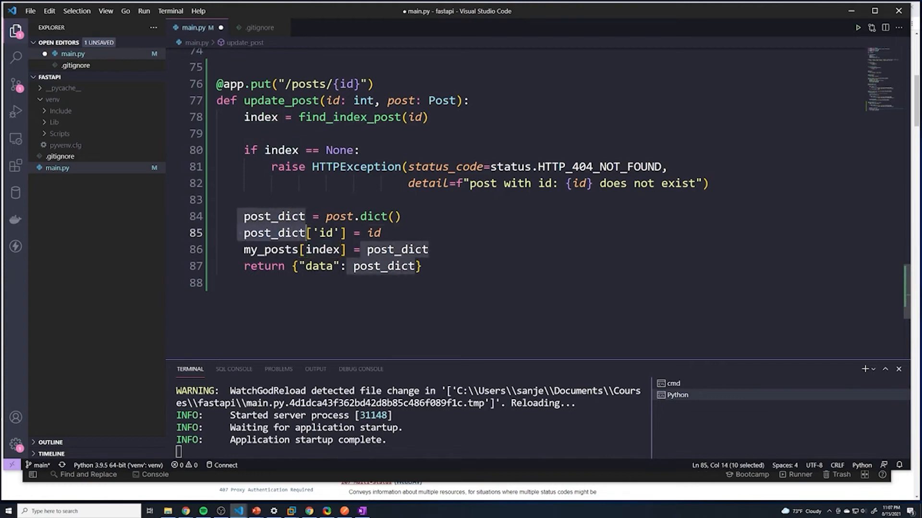
left_click(420, 265)
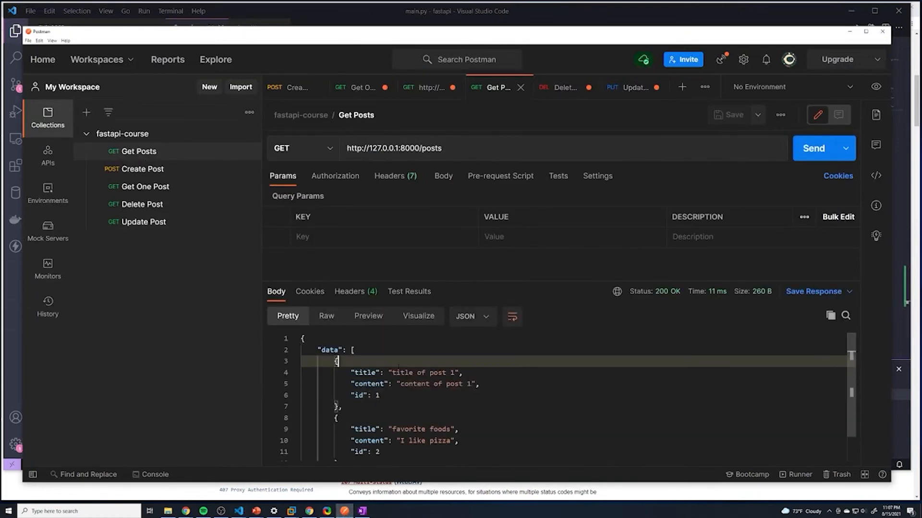
Send the PUT to /posts/1, then resend Get Posts to confirm 'updated title'
double_click(423, 372)
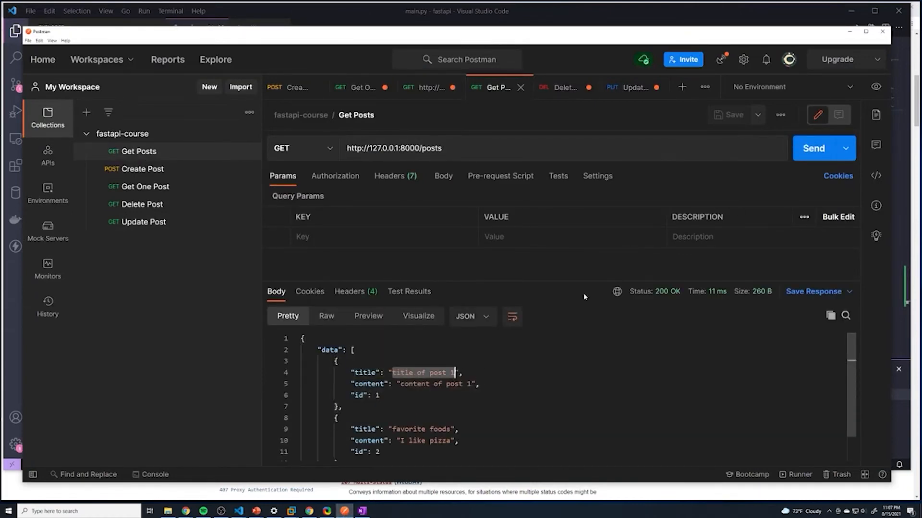
left_click(631, 87)
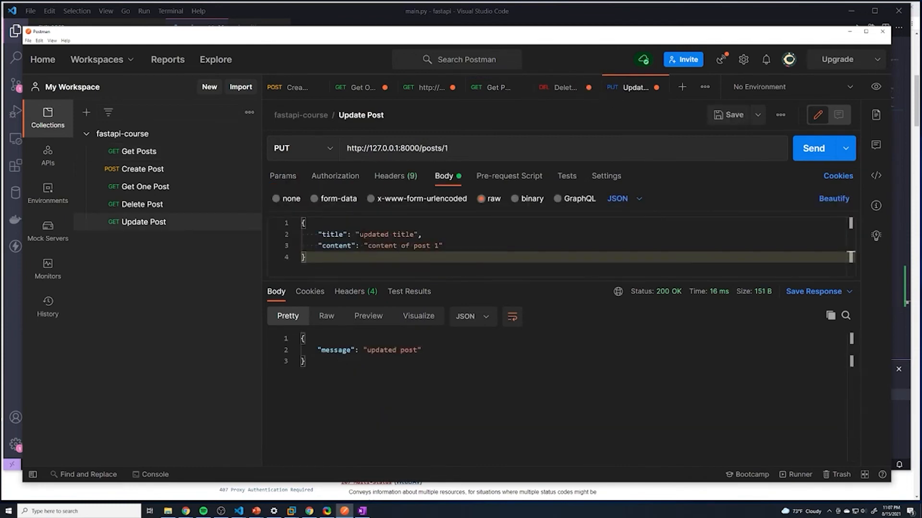
double_click(385, 235)
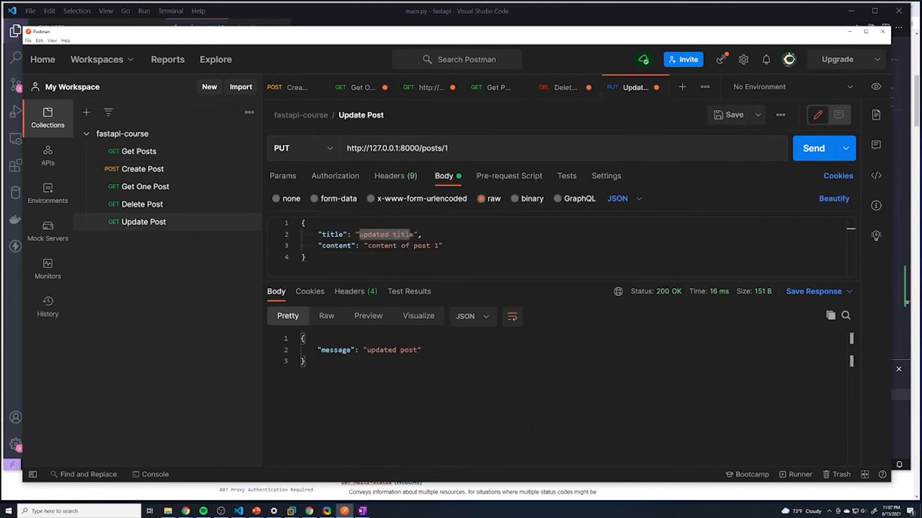
left_click(814, 148)
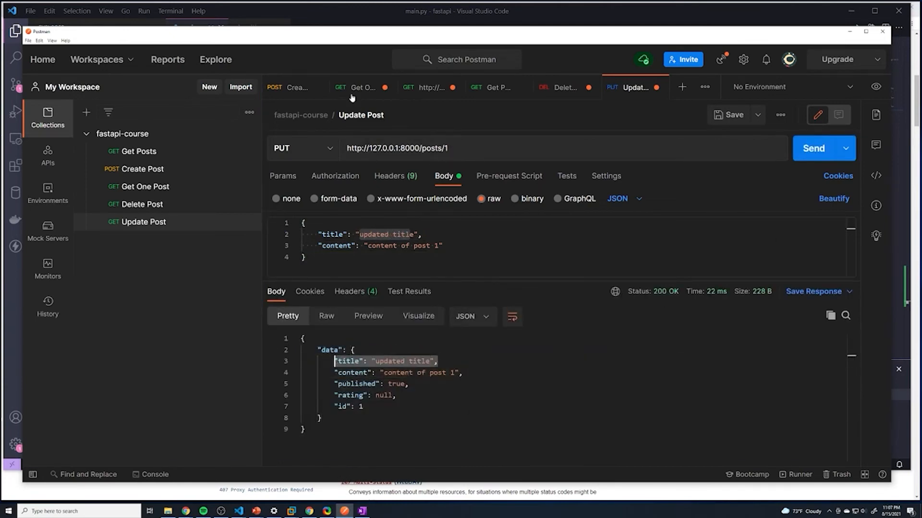
left_click(492, 87)
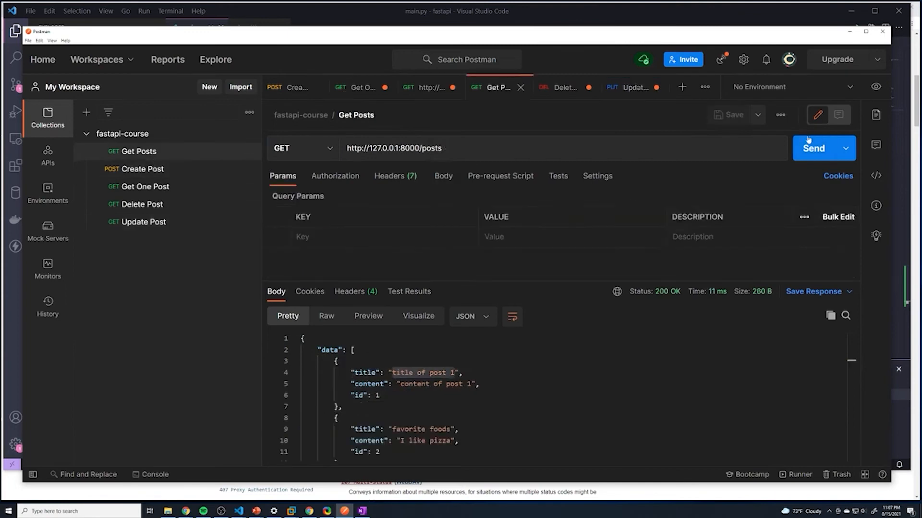
left_click(814, 148)
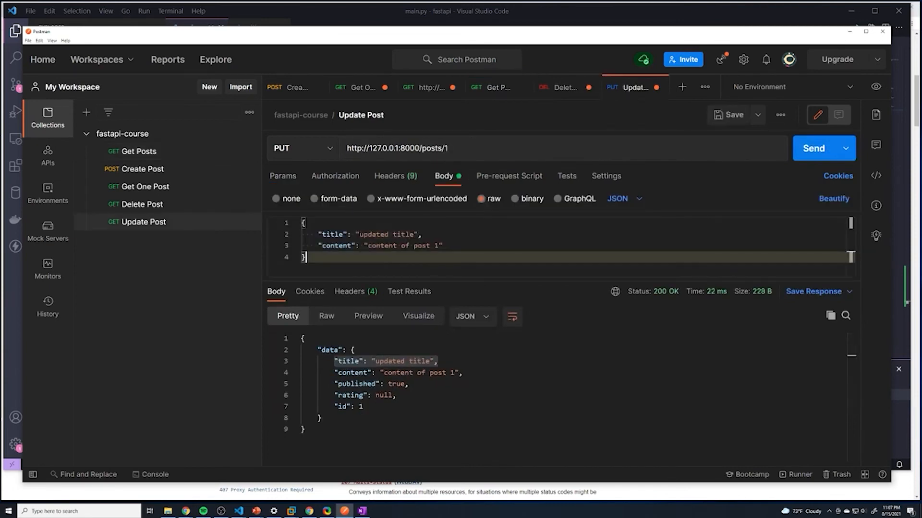
Change post 1's content to "THis is the new content" and confirm it with Get Posts
double_click(402, 245)
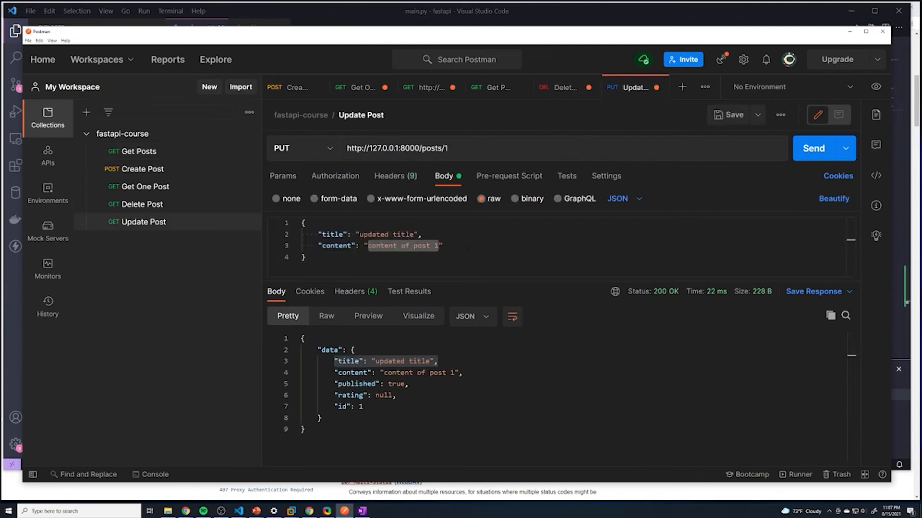
type("Th\"")
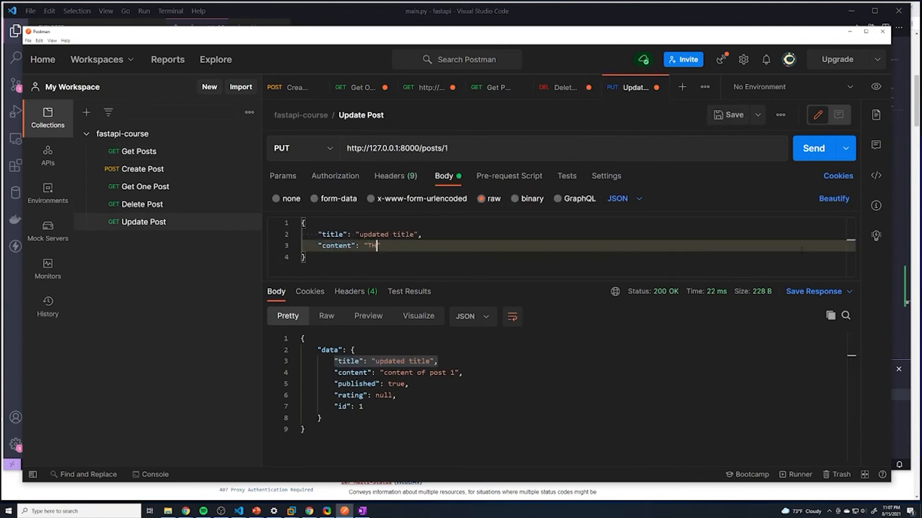
type("His is the new content")
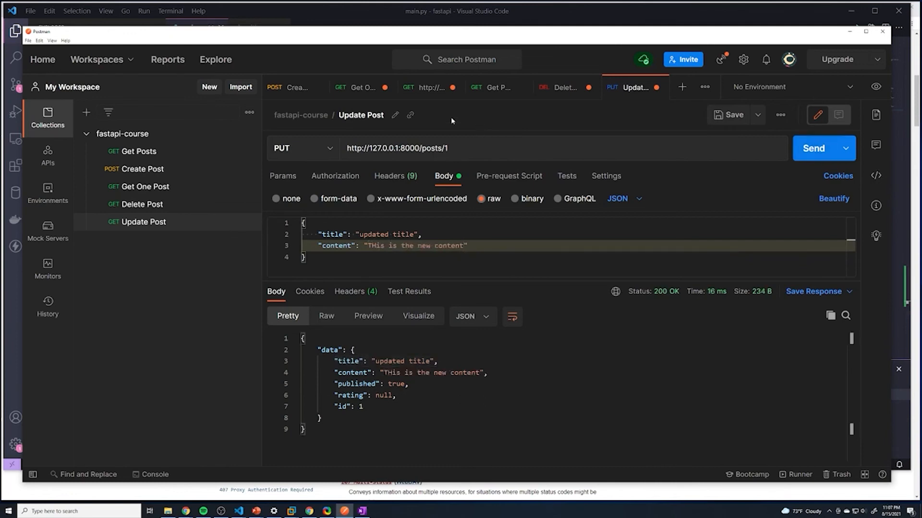
left_click(496, 87)
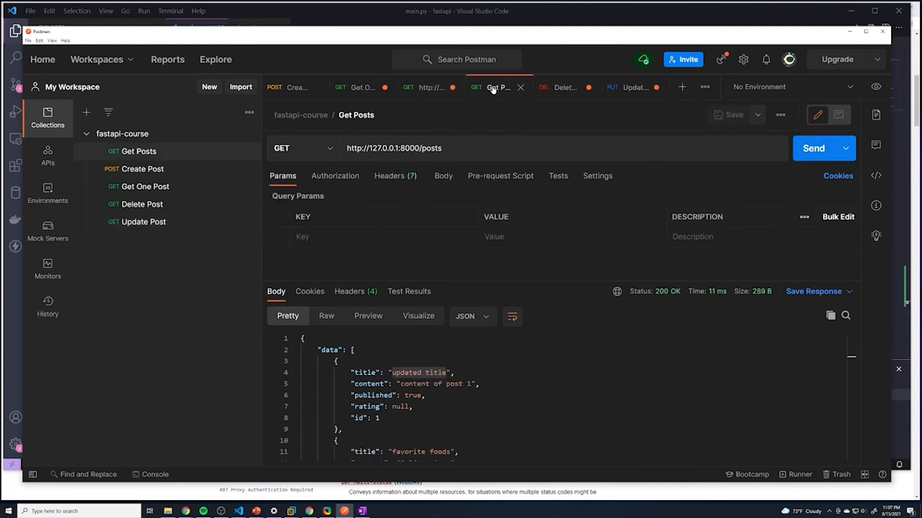
left_click(814, 149)
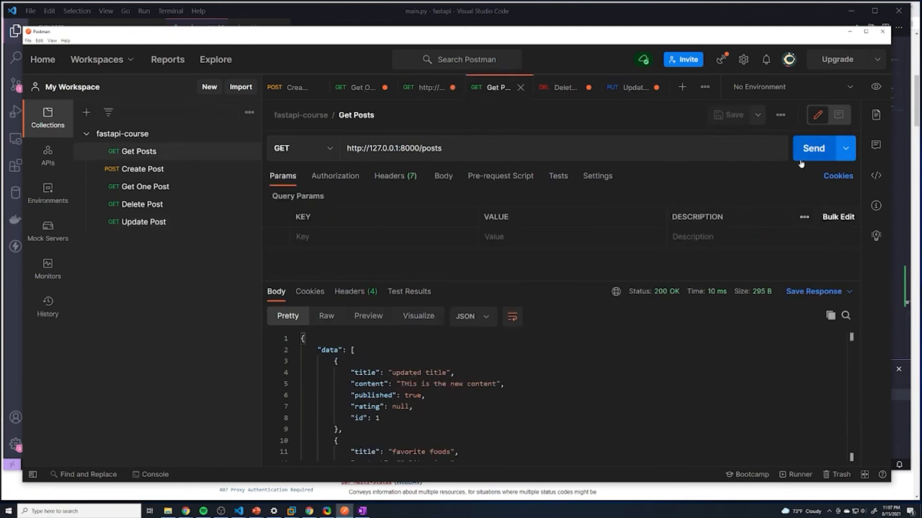